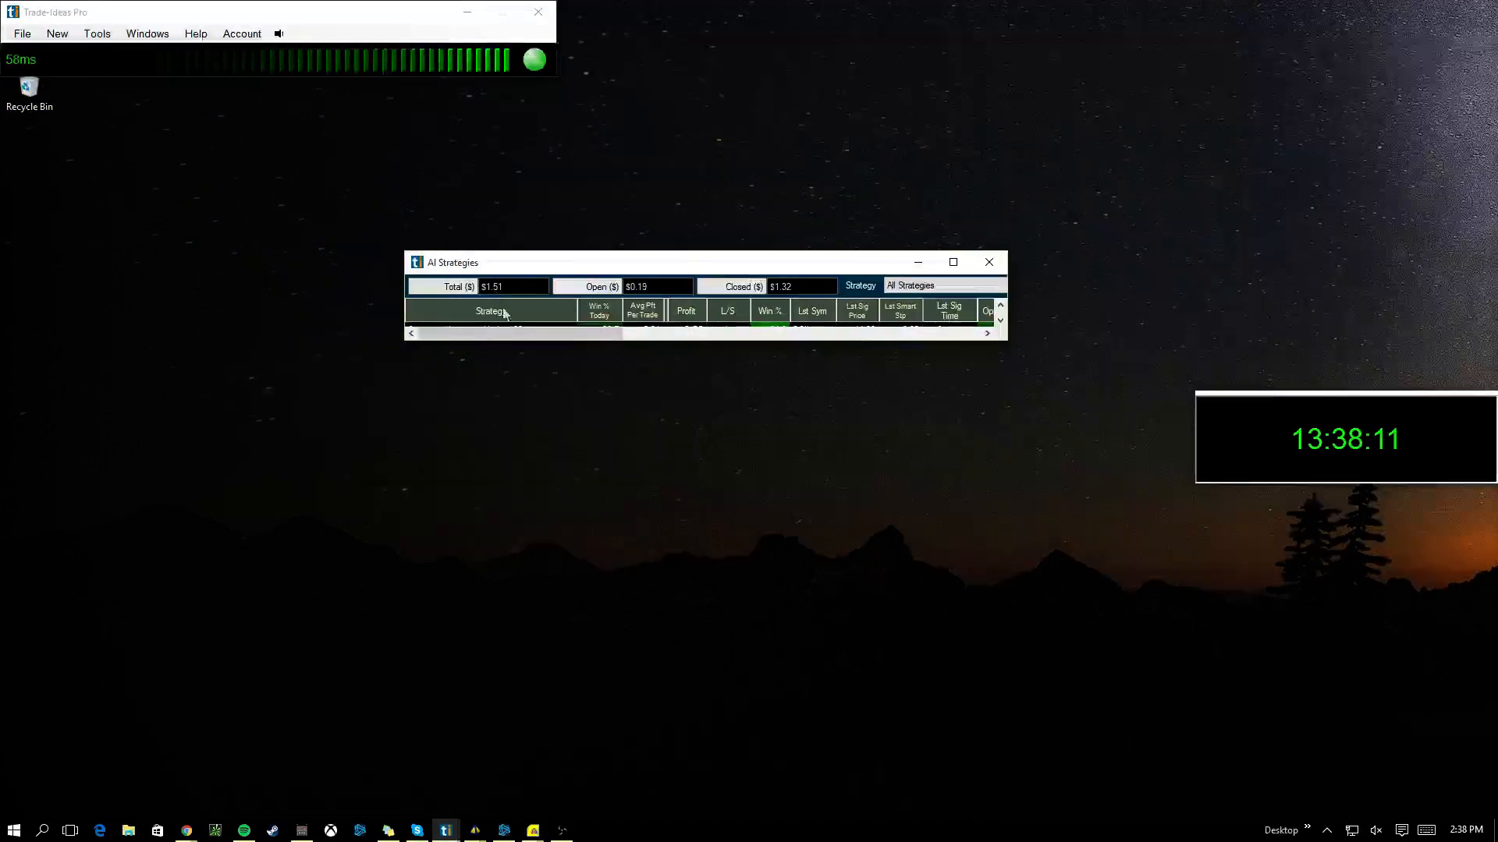
mouse_move(850, 337)
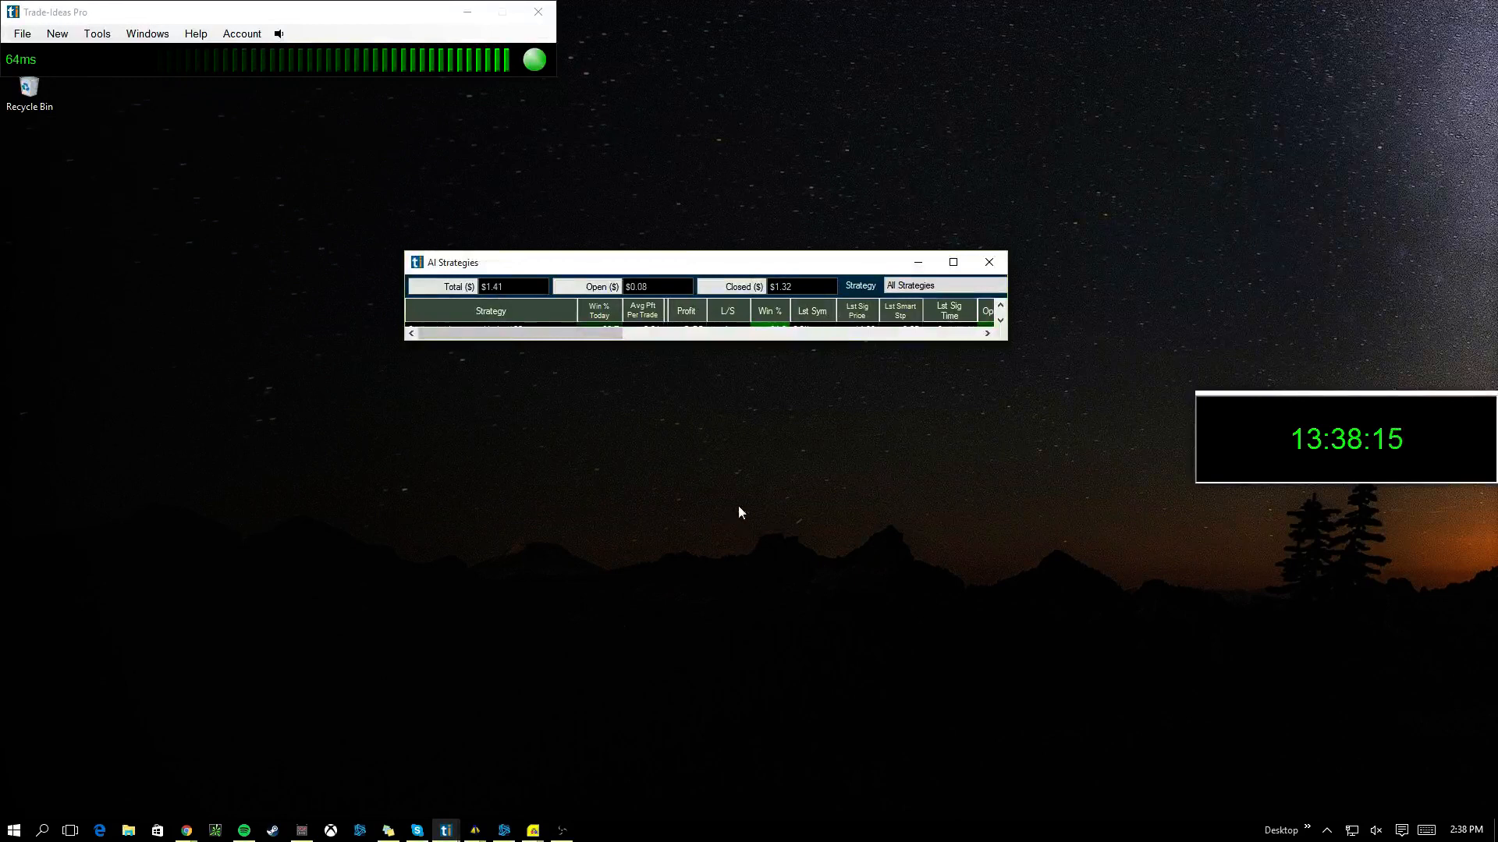
Close the empty AI Strategies window, leaving only the main toolbar
left_click(988, 262)
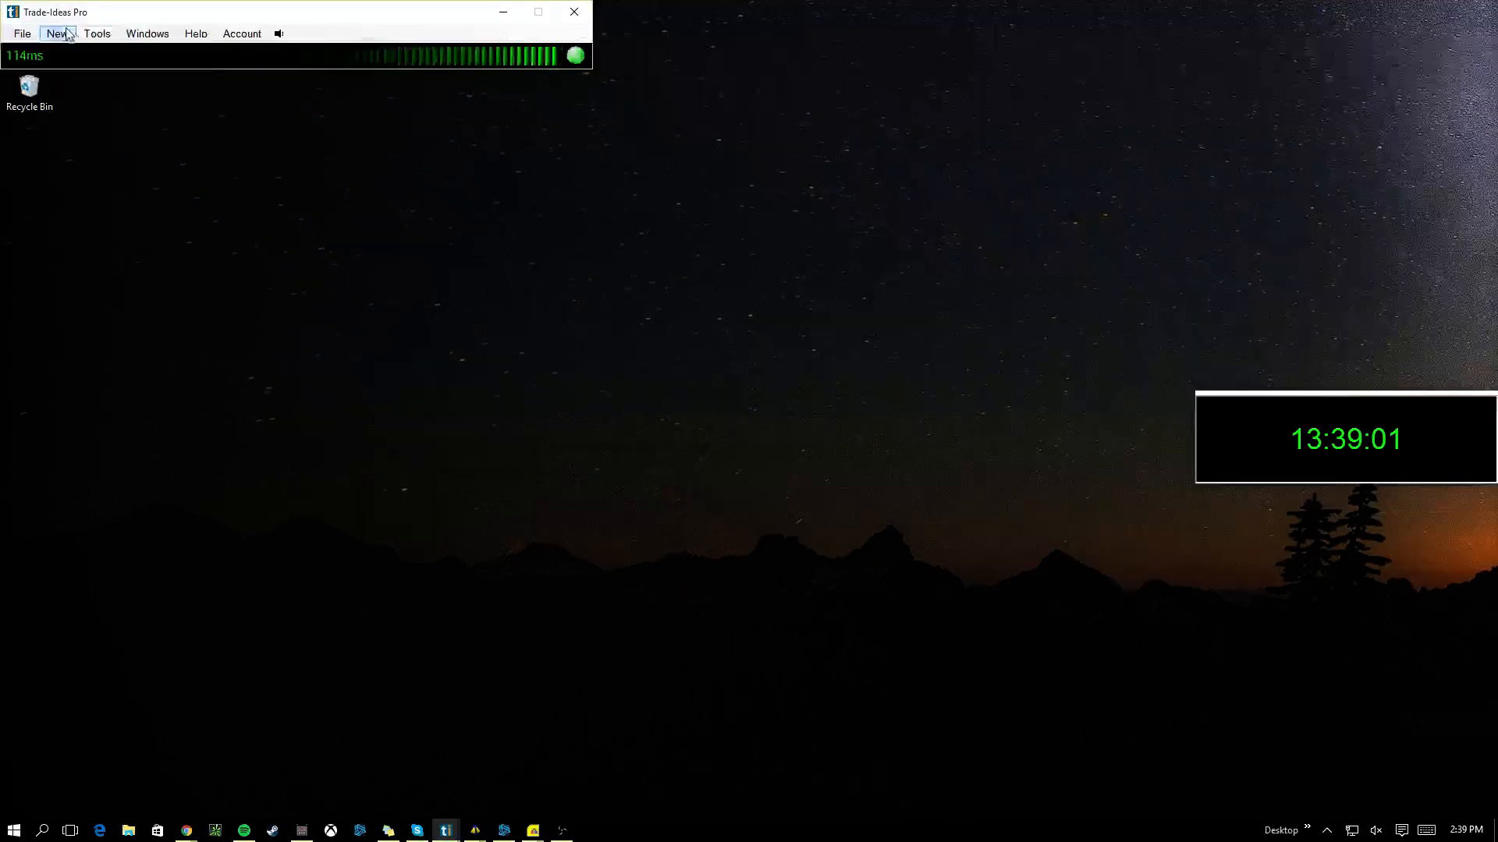
Open the Options dialog on its General settings page via Tools > Options
left_click(59, 34)
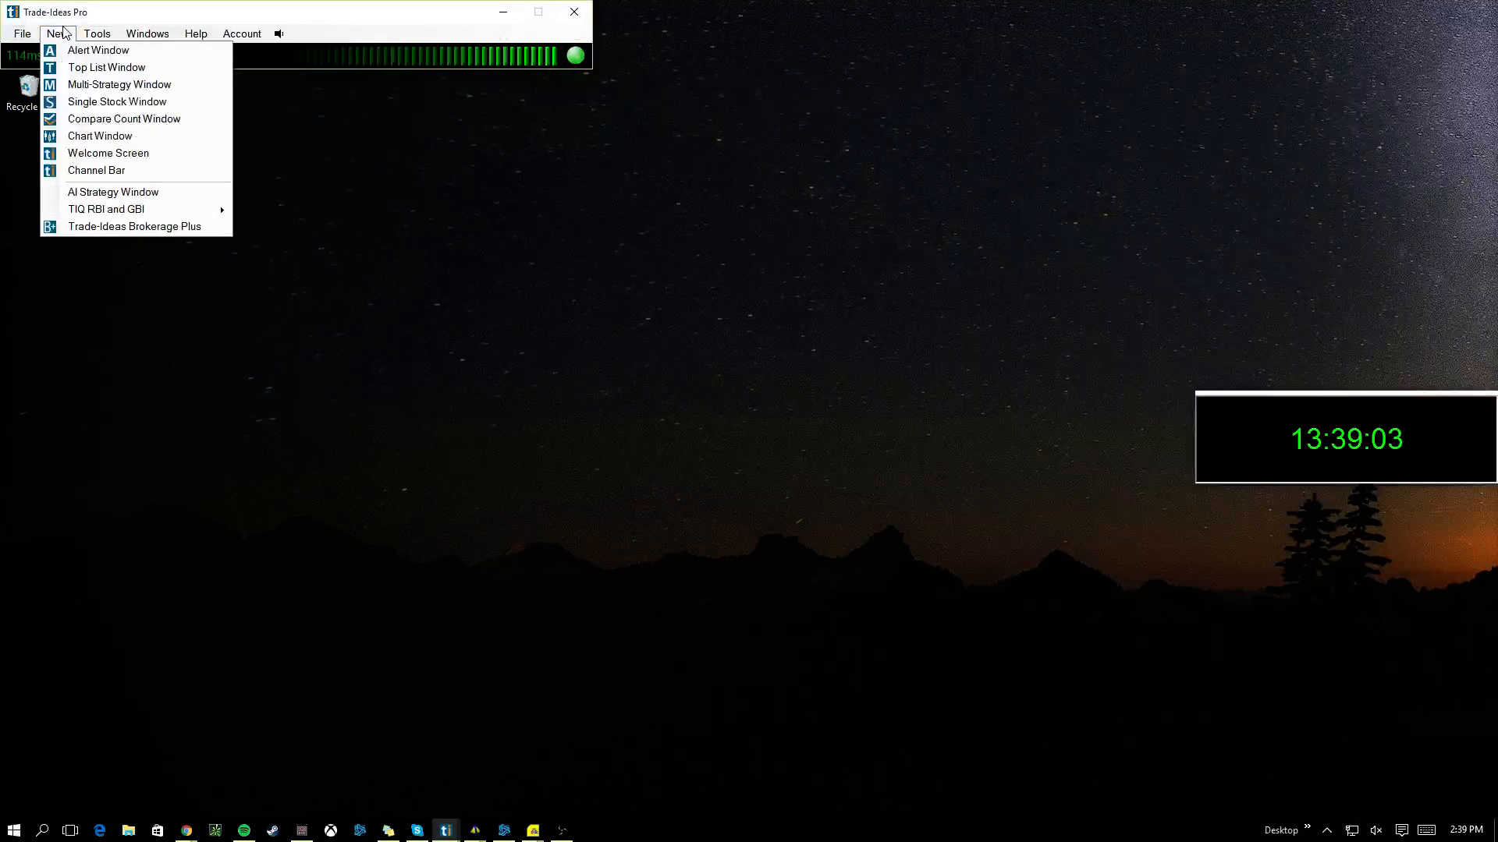
left_click(97, 34)
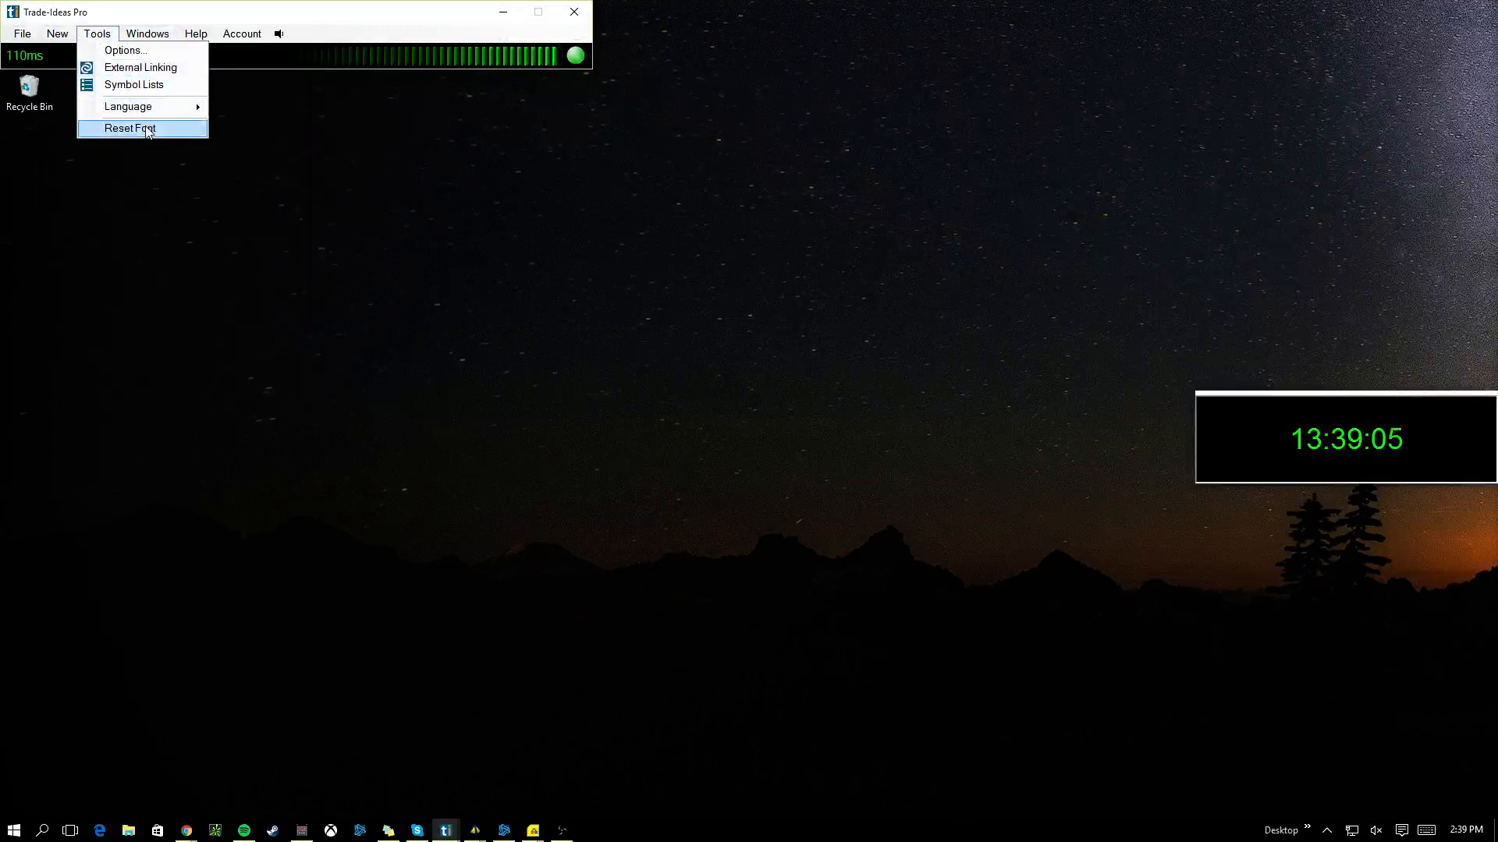
left_click(123, 50)
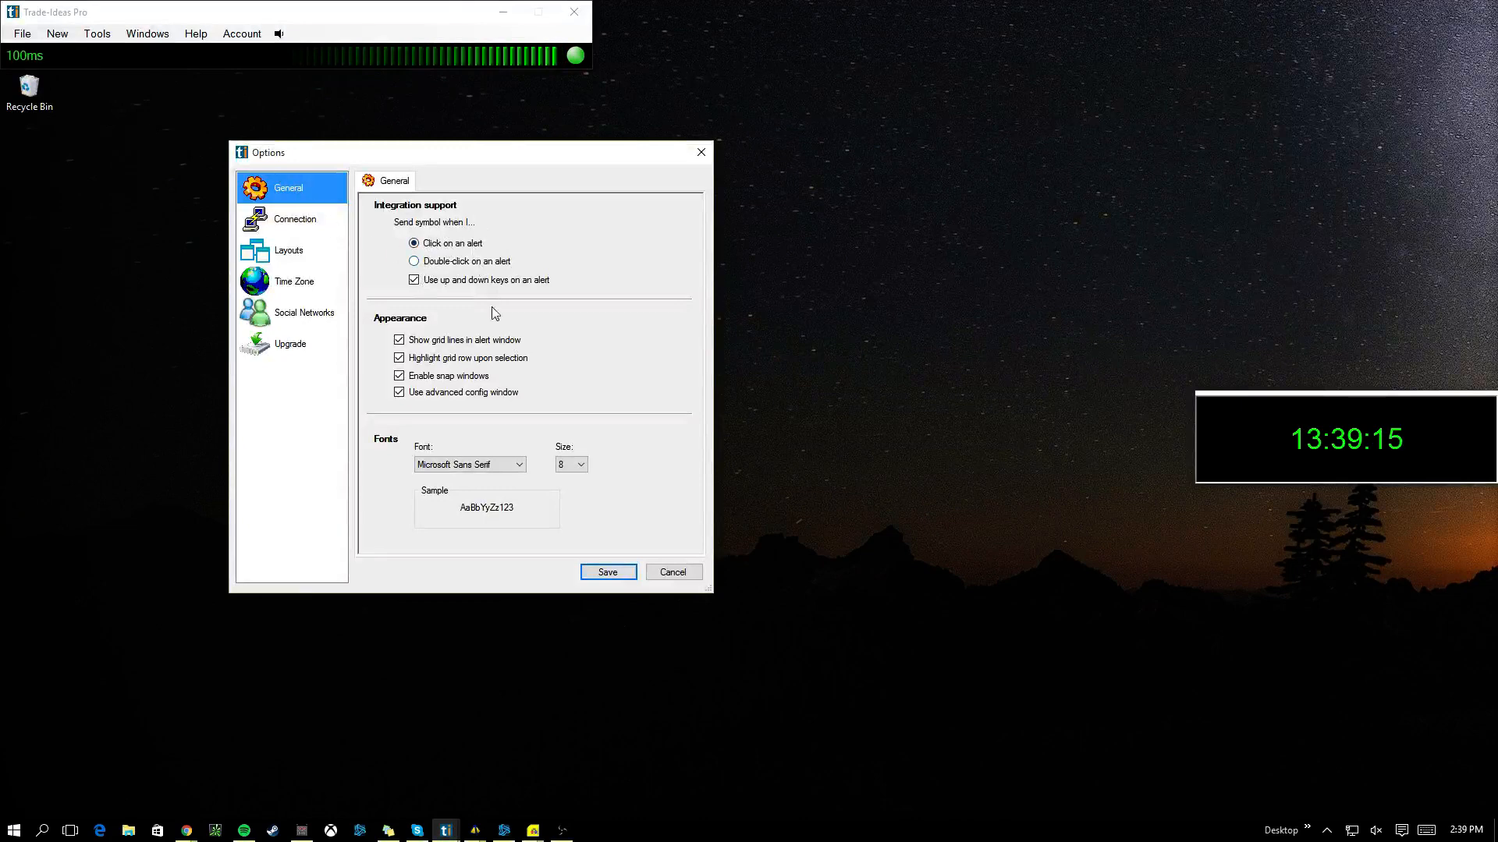
mouse_move(616, 367)
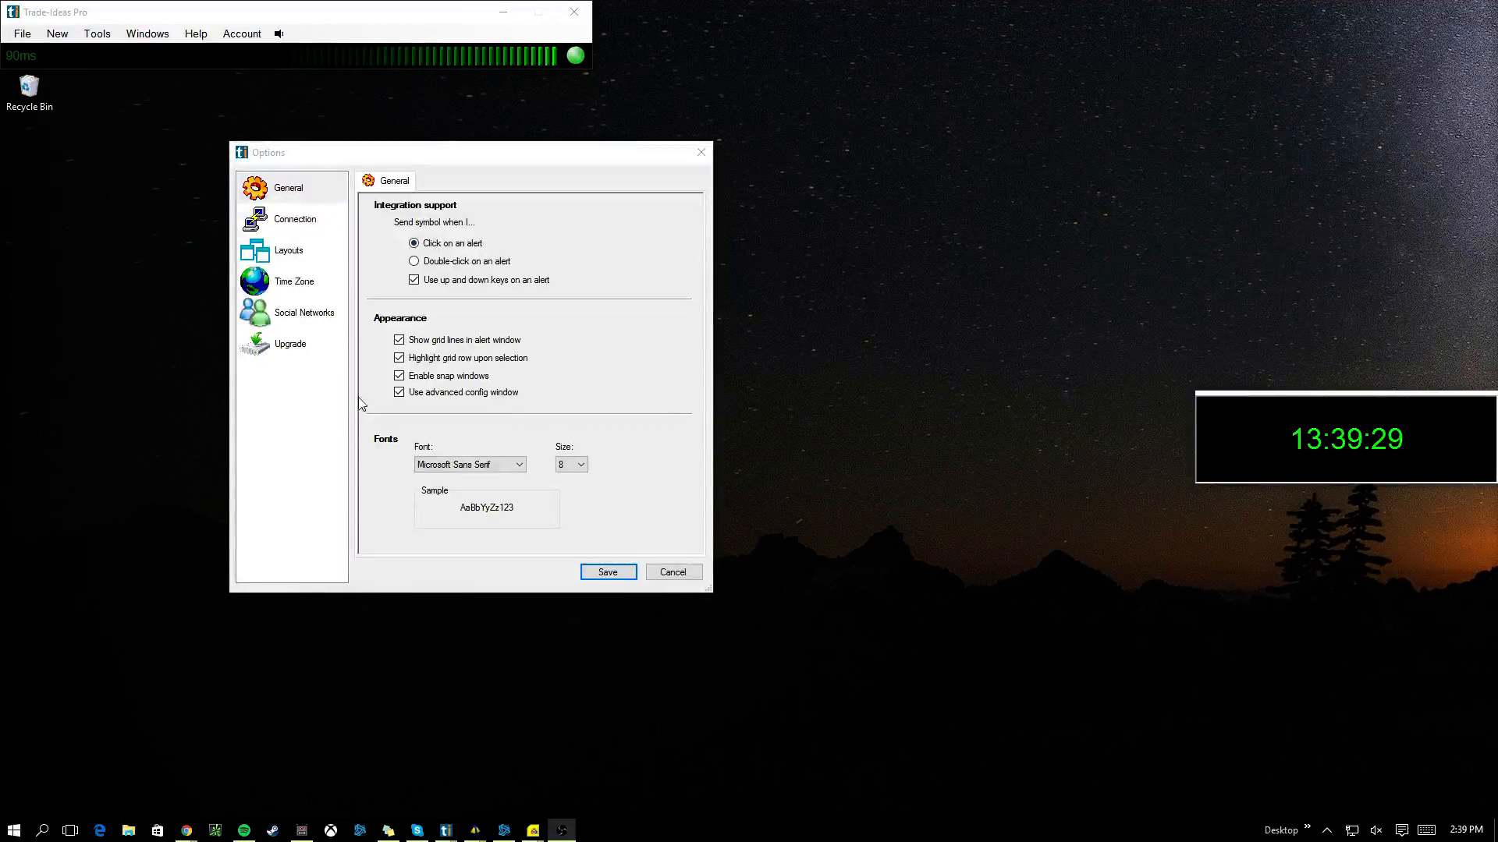
On the Layouts page, enable 'Open relative to main window' for saved layouts
left_click(295, 218)
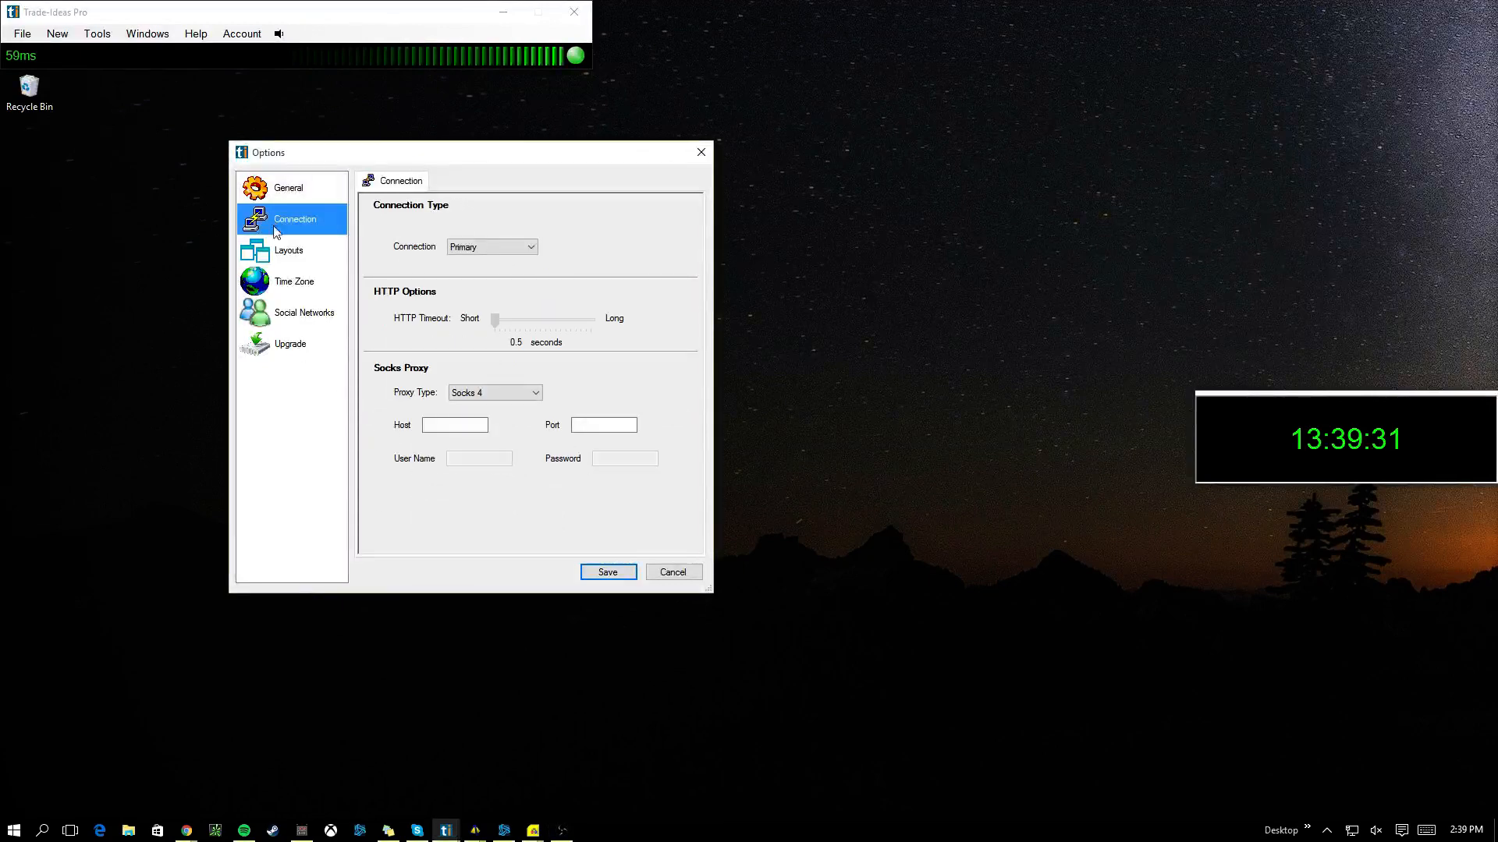
left_click(288, 251)
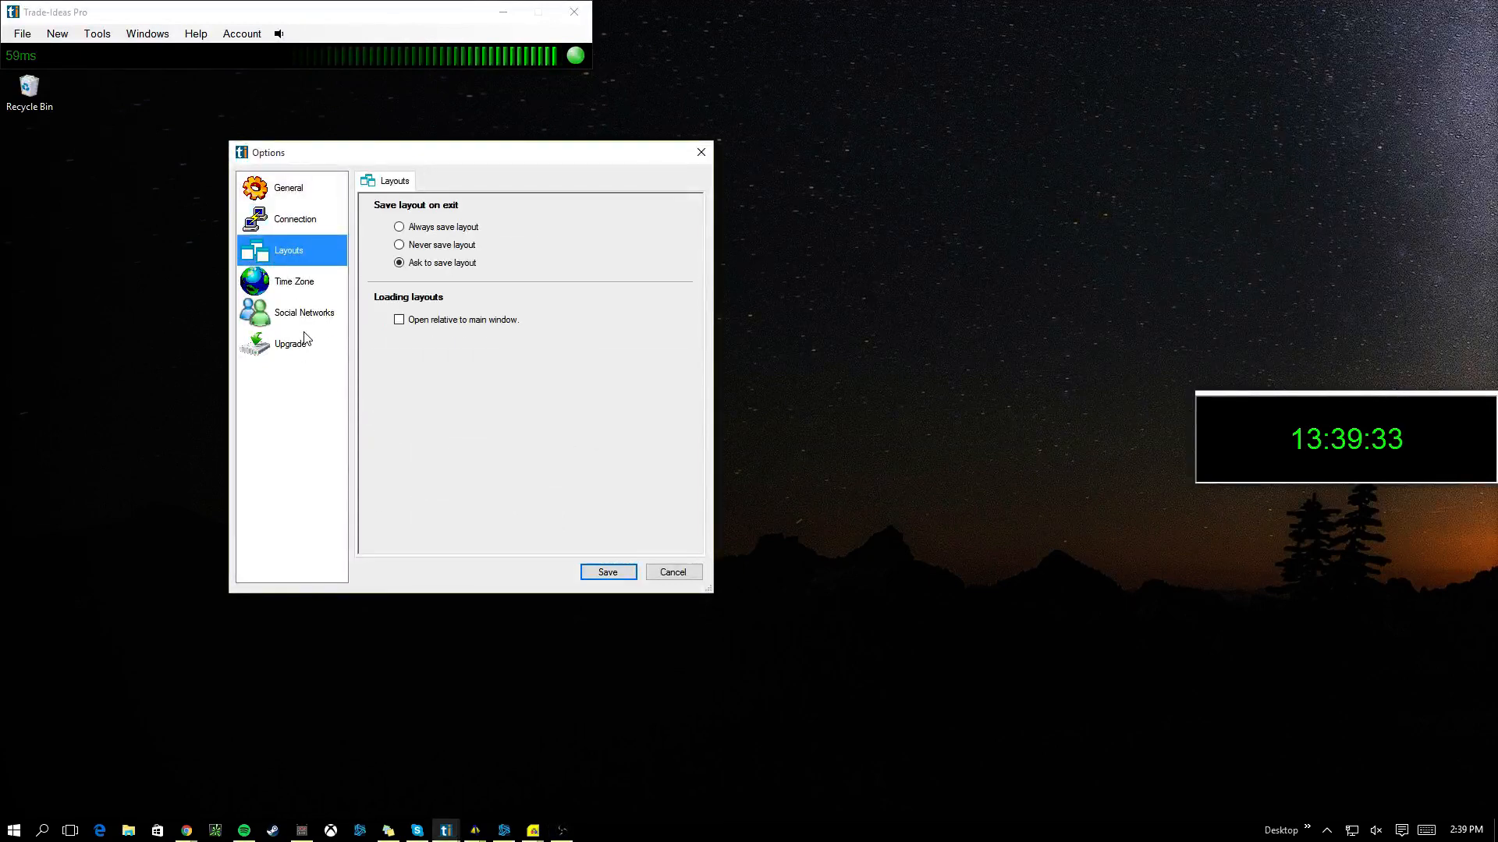
left_click(399, 319)
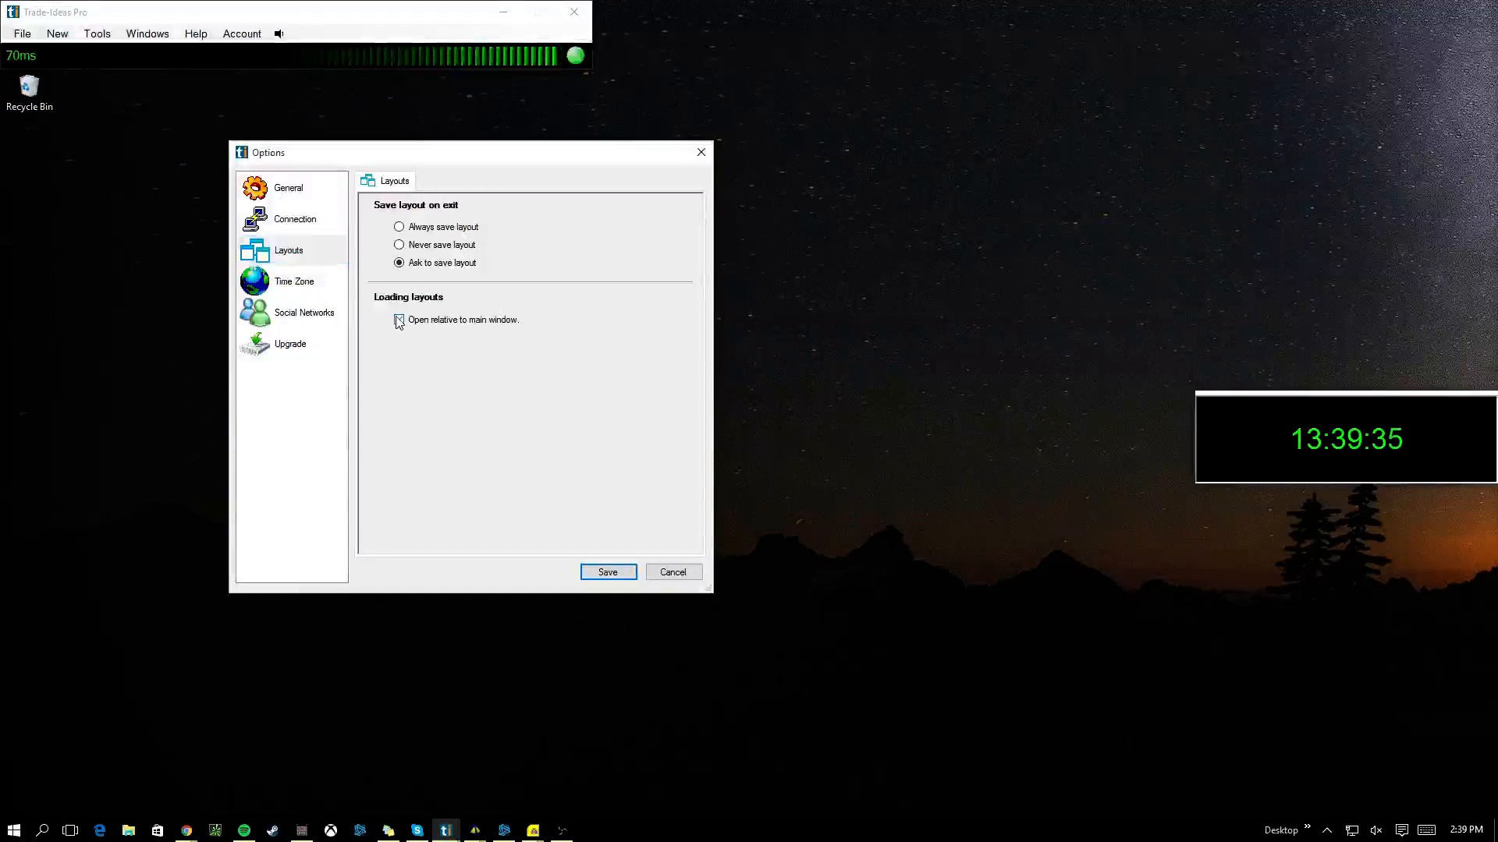
left_click(399, 319)
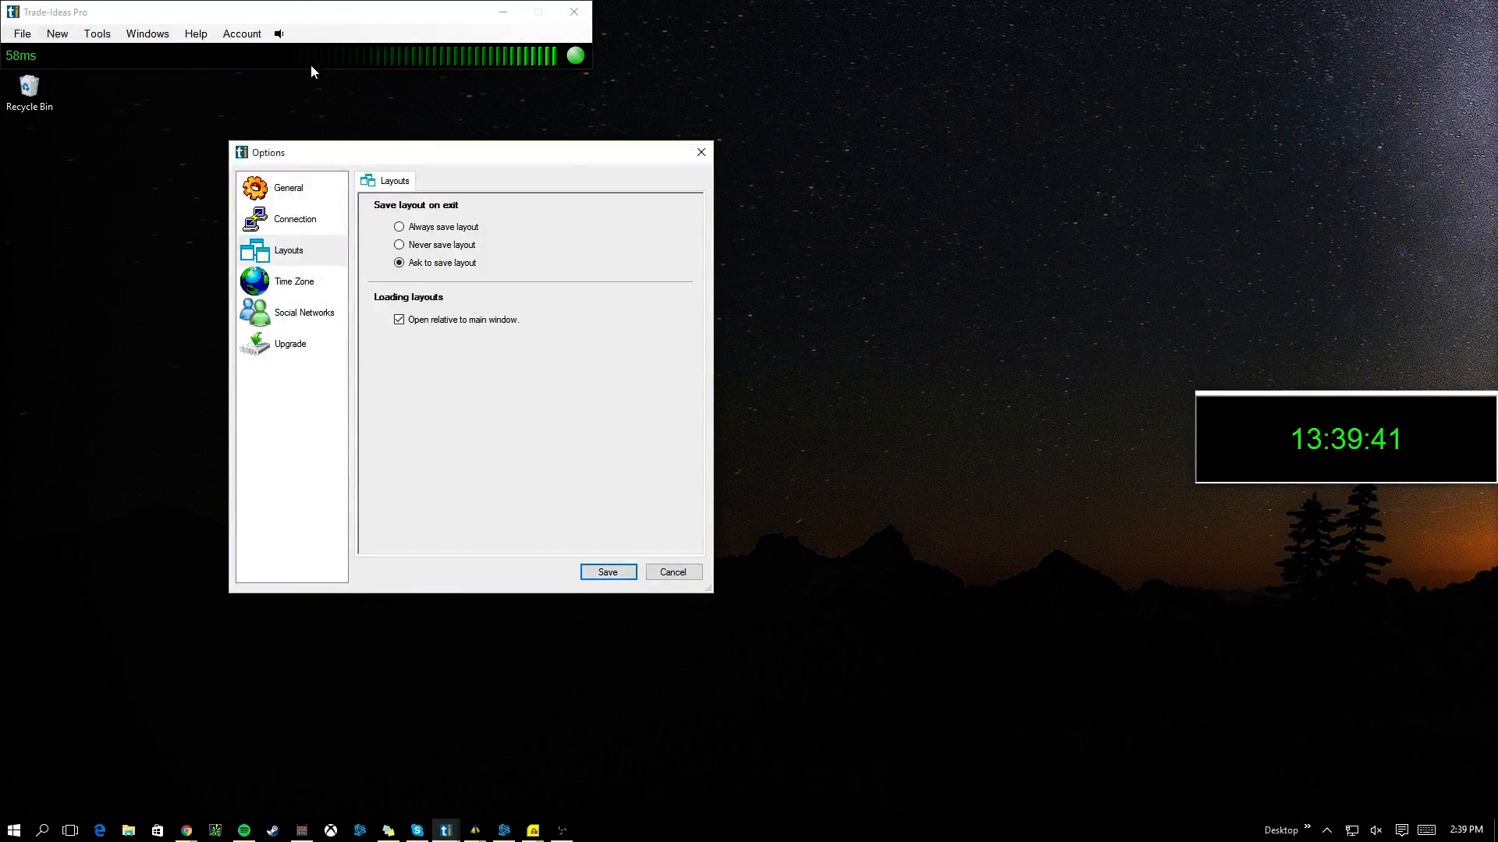
left_click(399, 320)
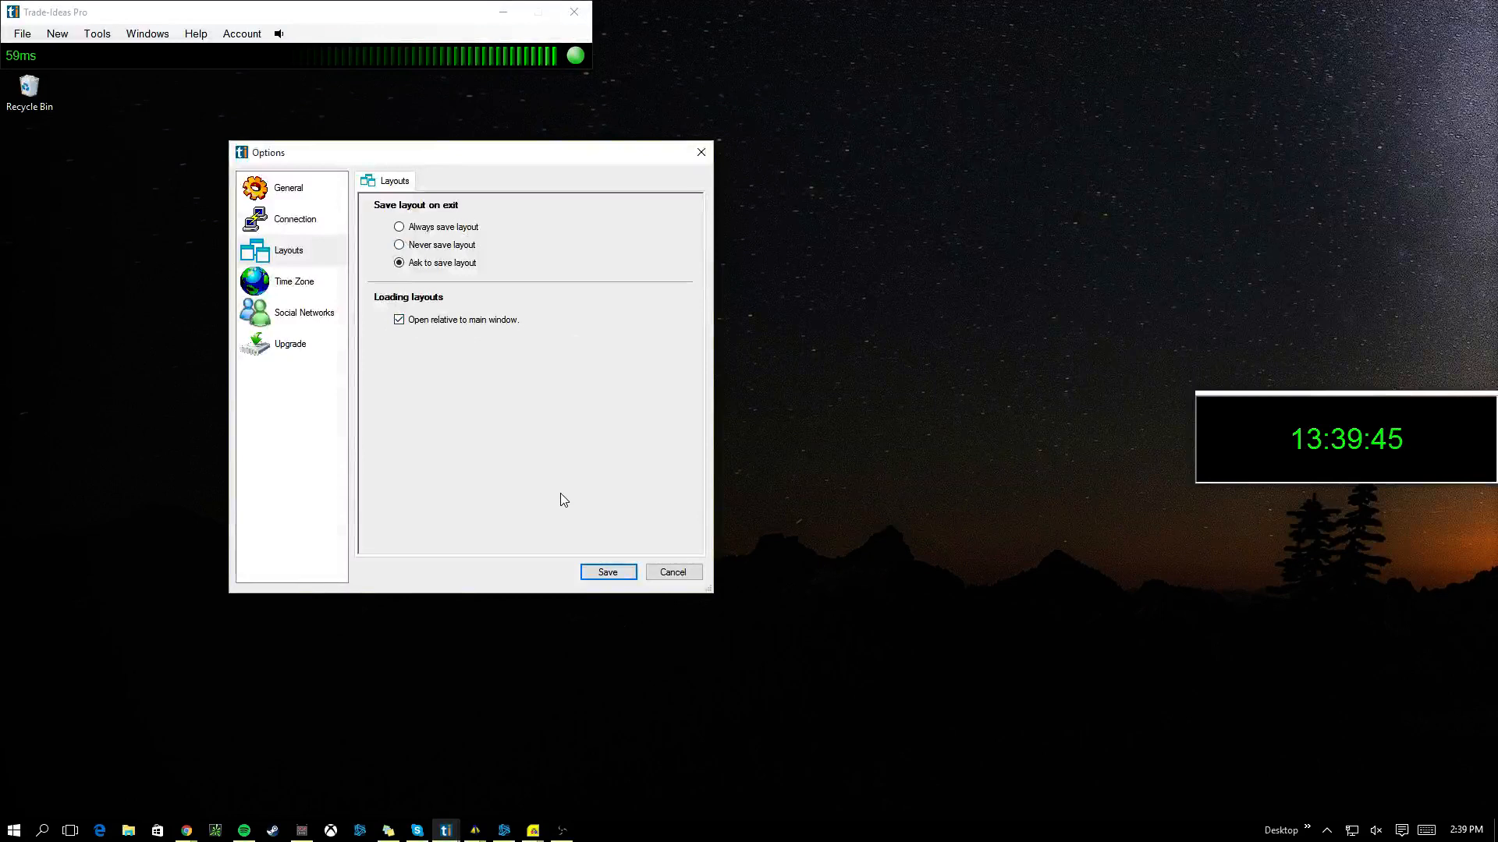
mouse_move(561, 496)
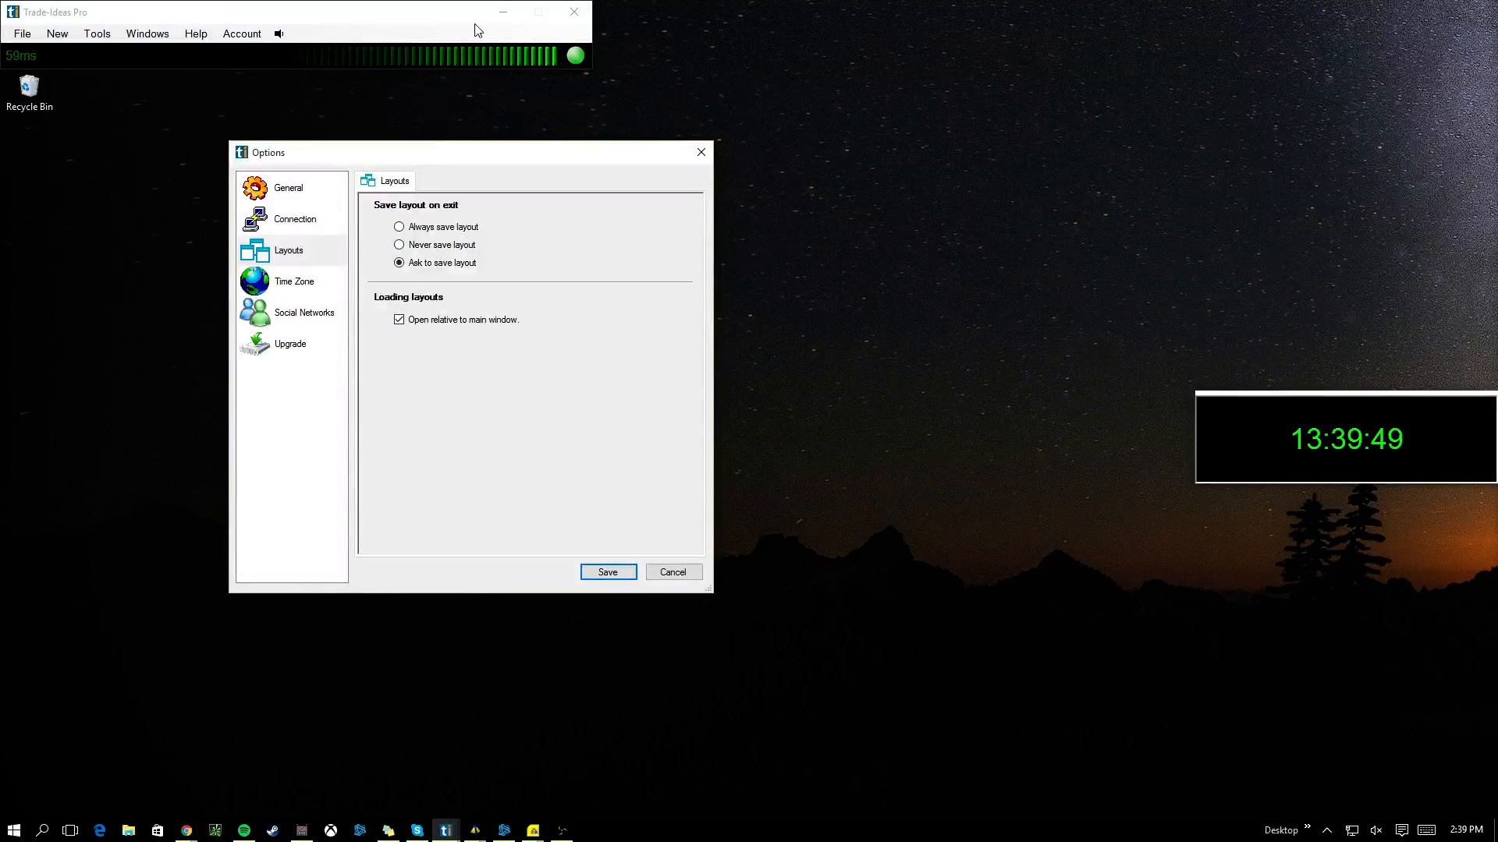
mouse_move(494, 353)
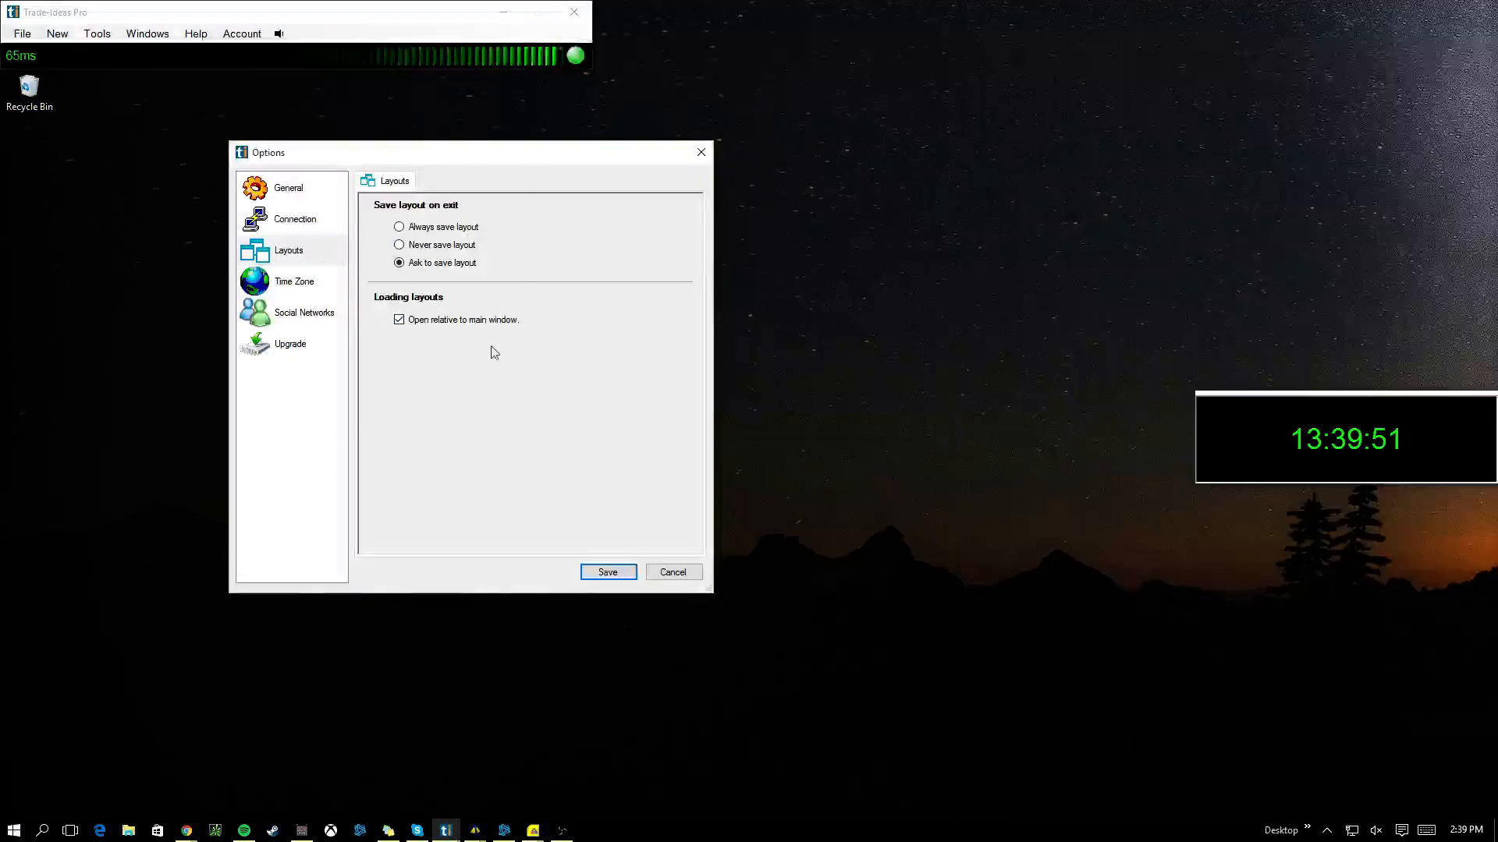
Set upgrade checks to All Releases after reviewing Time Zone, then return to Layouts and General
left_click(293, 281)
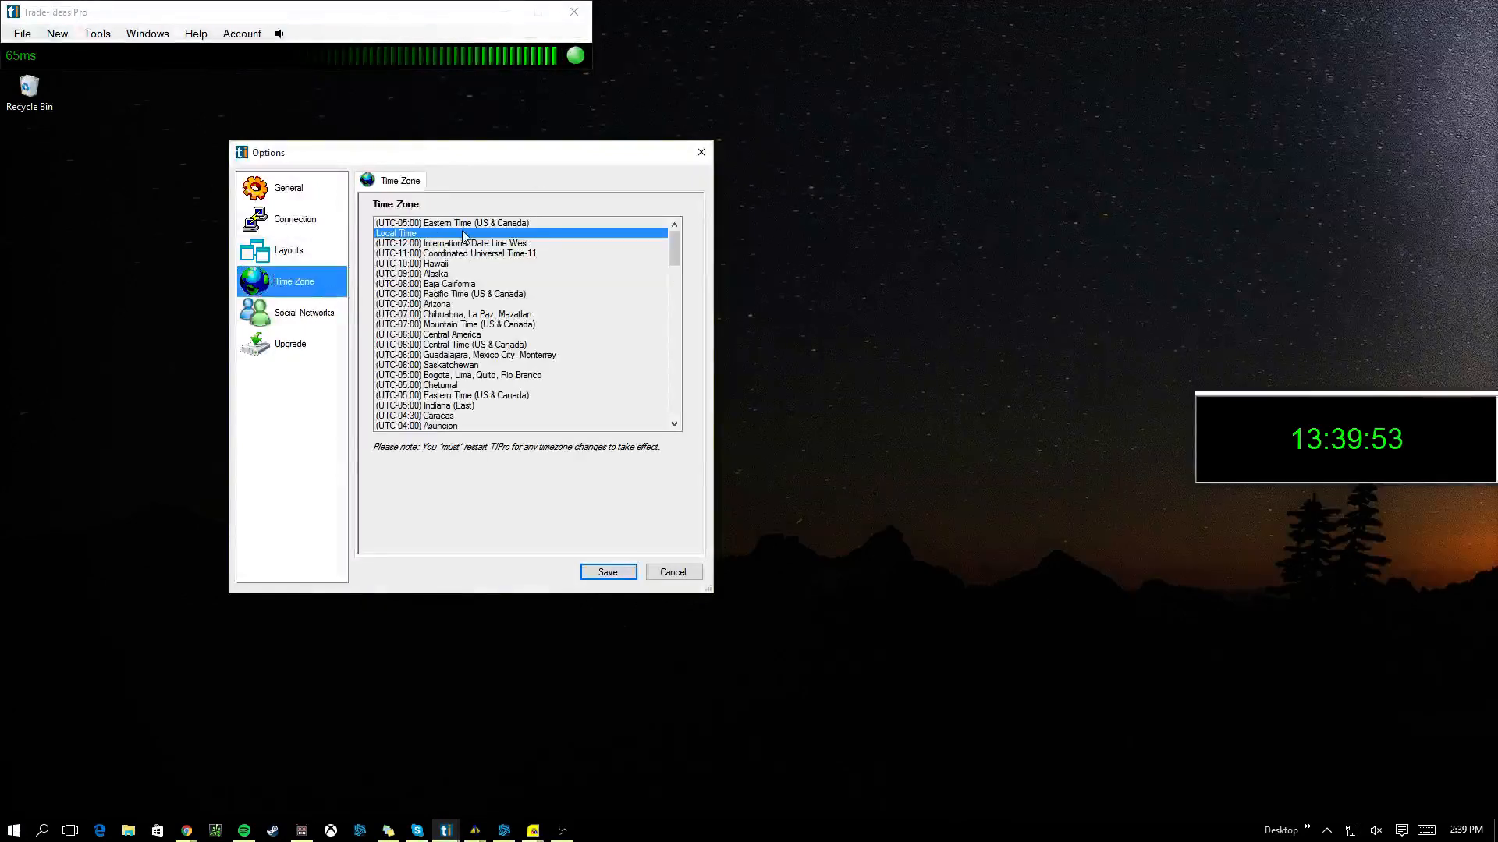
mouse_move(375, 307)
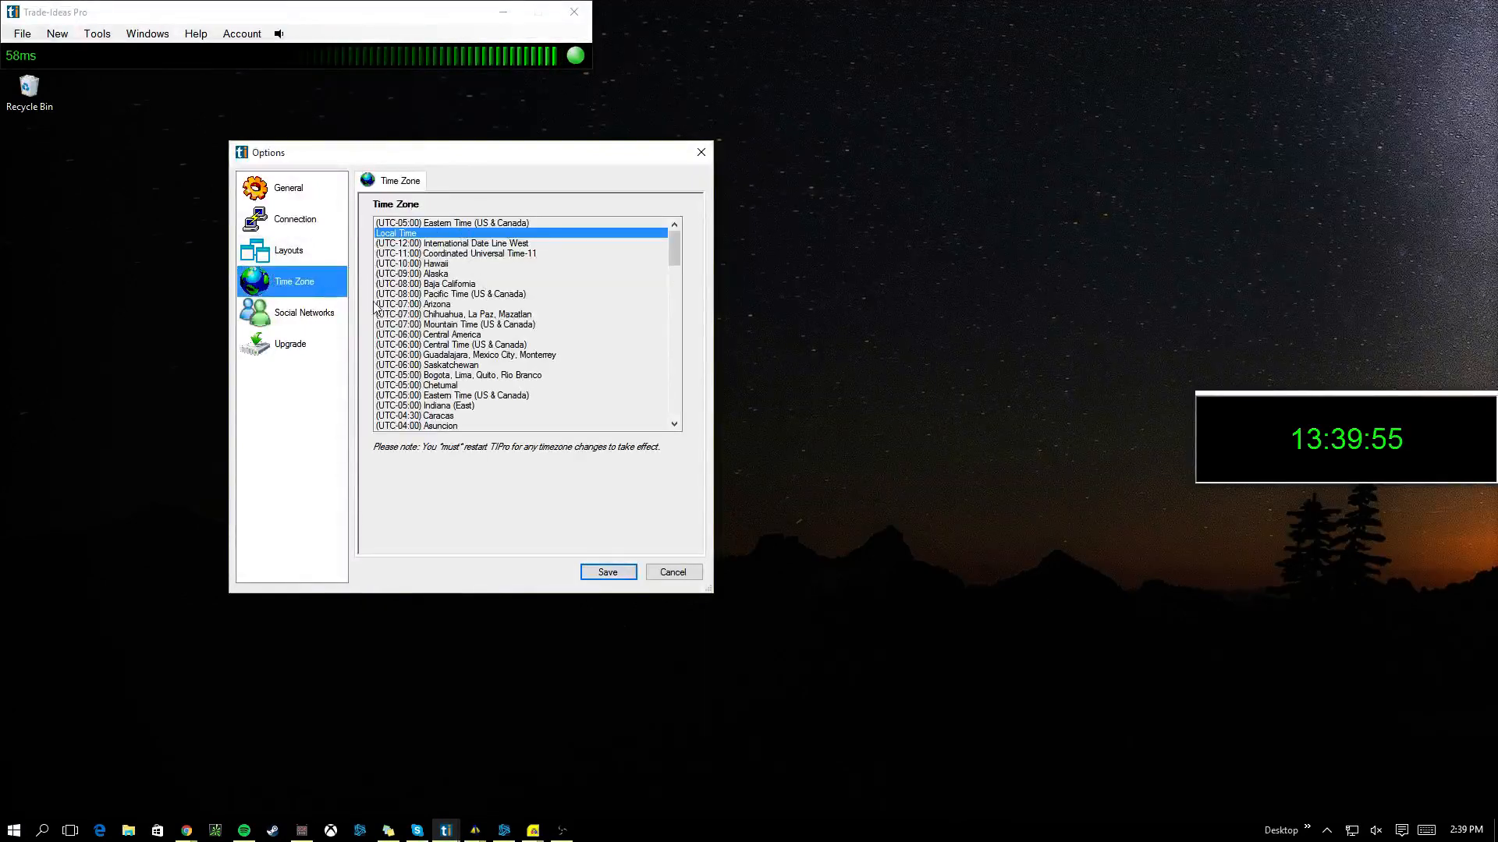
left_click(289, 344)
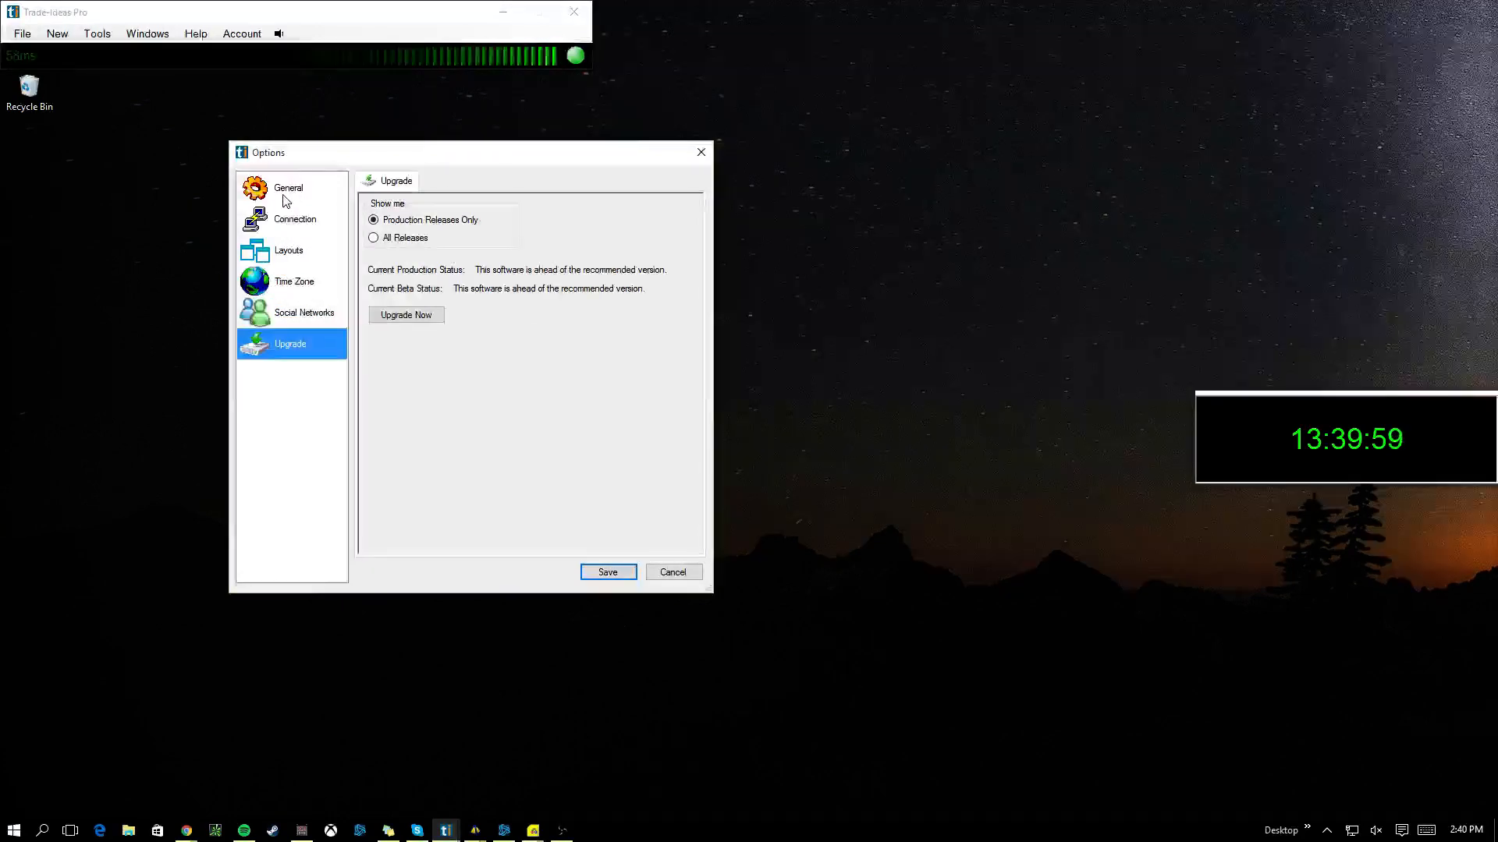
left_click(373, 238)
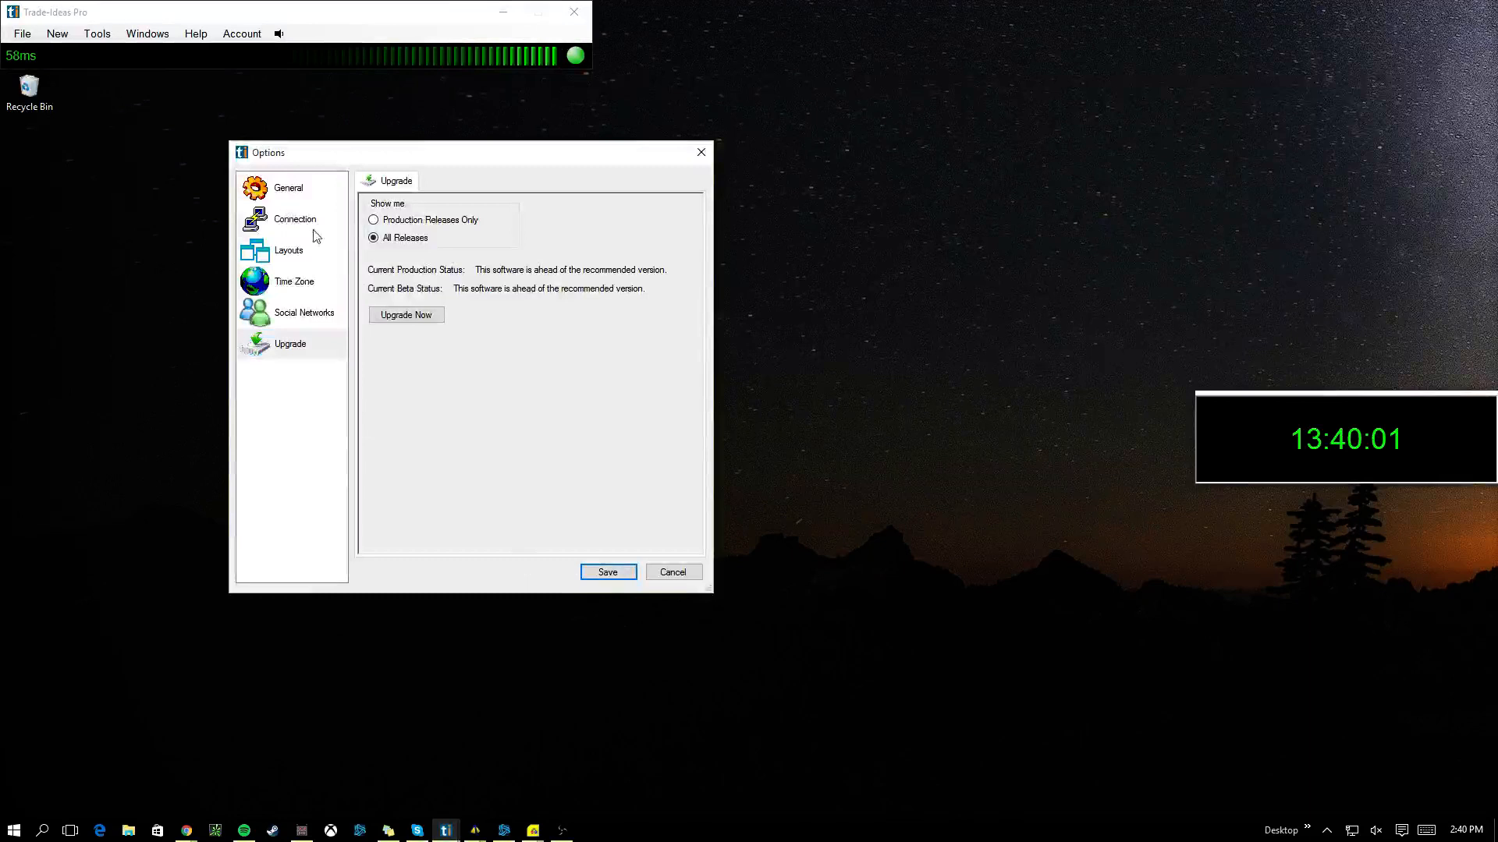
left_click(289, 250)
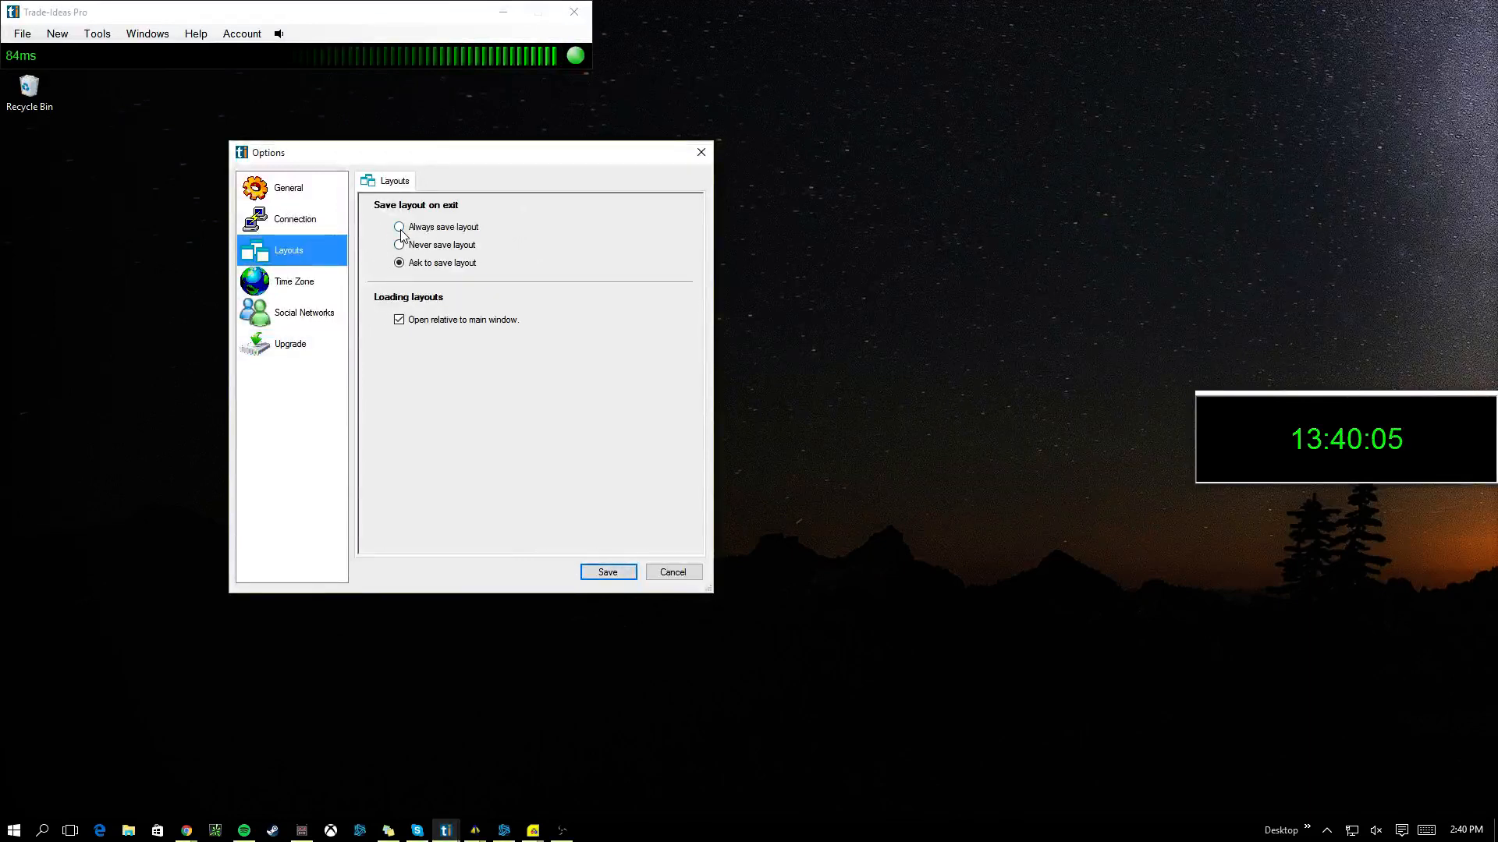
left_click(288, 187)
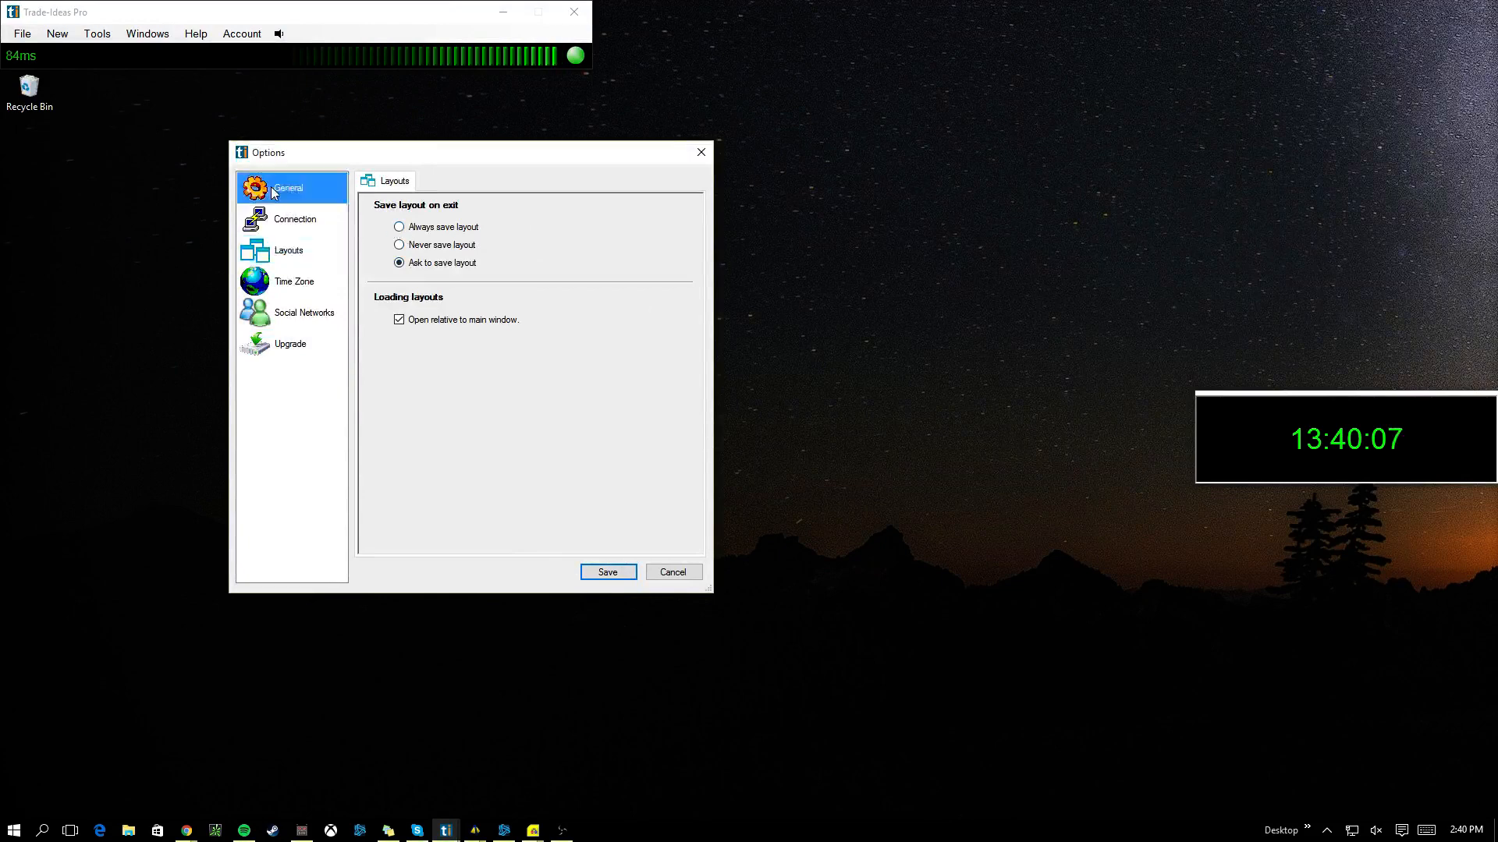
left_click(288, 187)
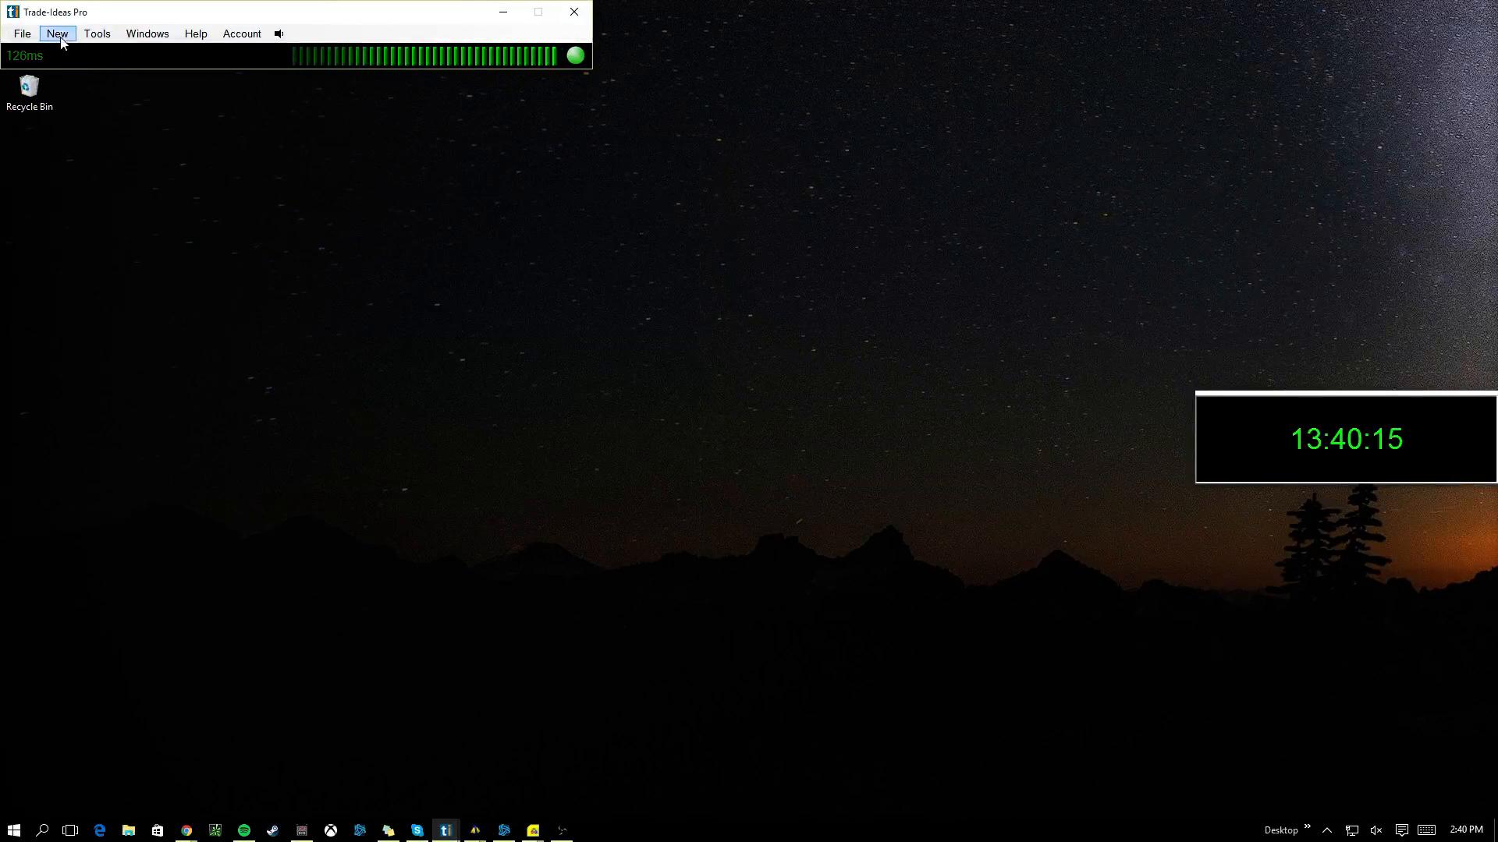
Create a new AI Strategy window, place it top right and pin it
left_click(57, 34)
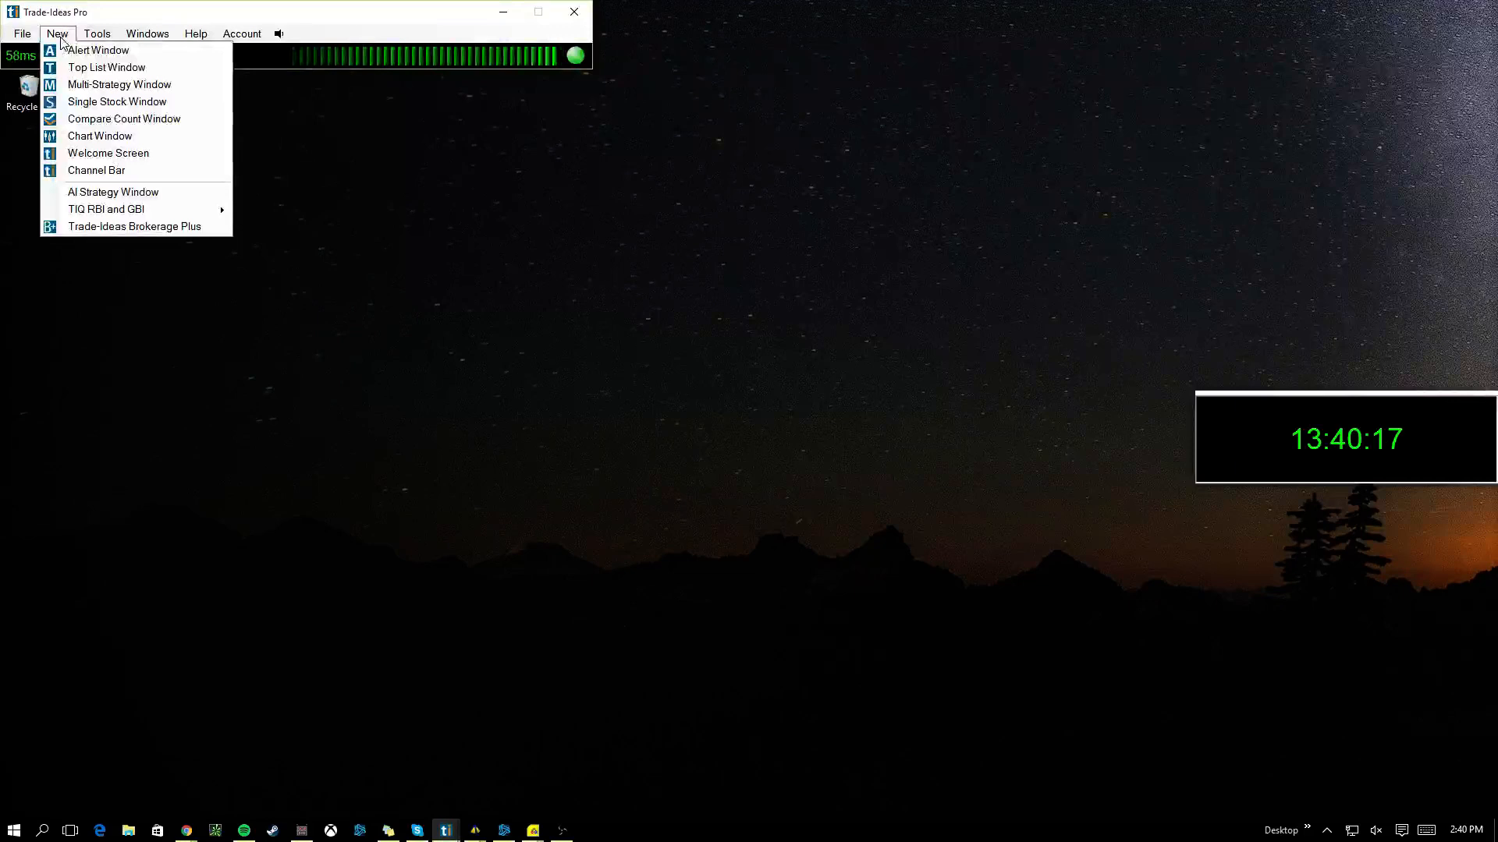
mouse_move(112, 191)
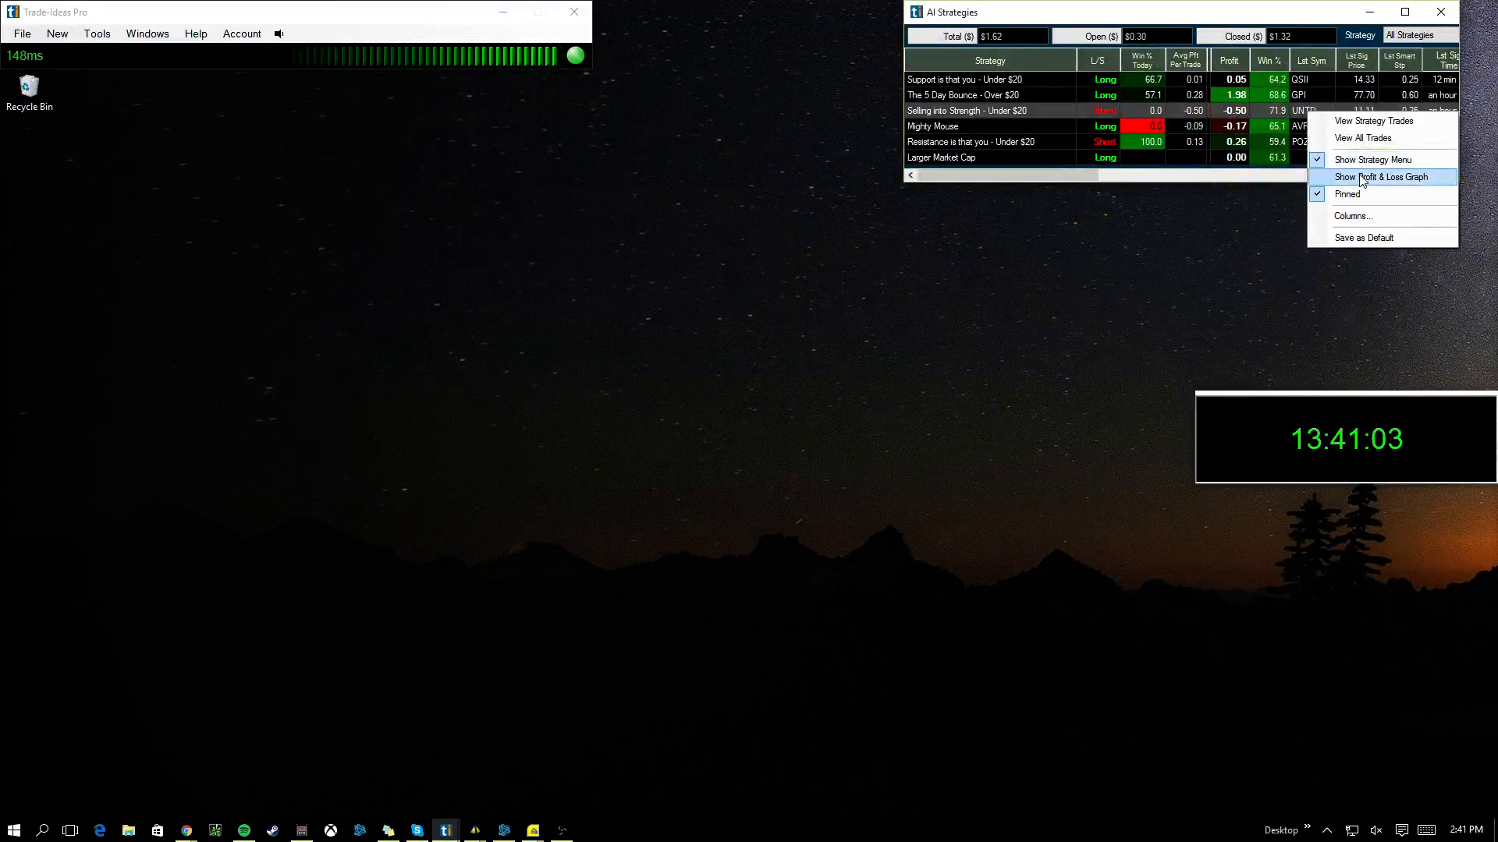
left_click(1383, 177)
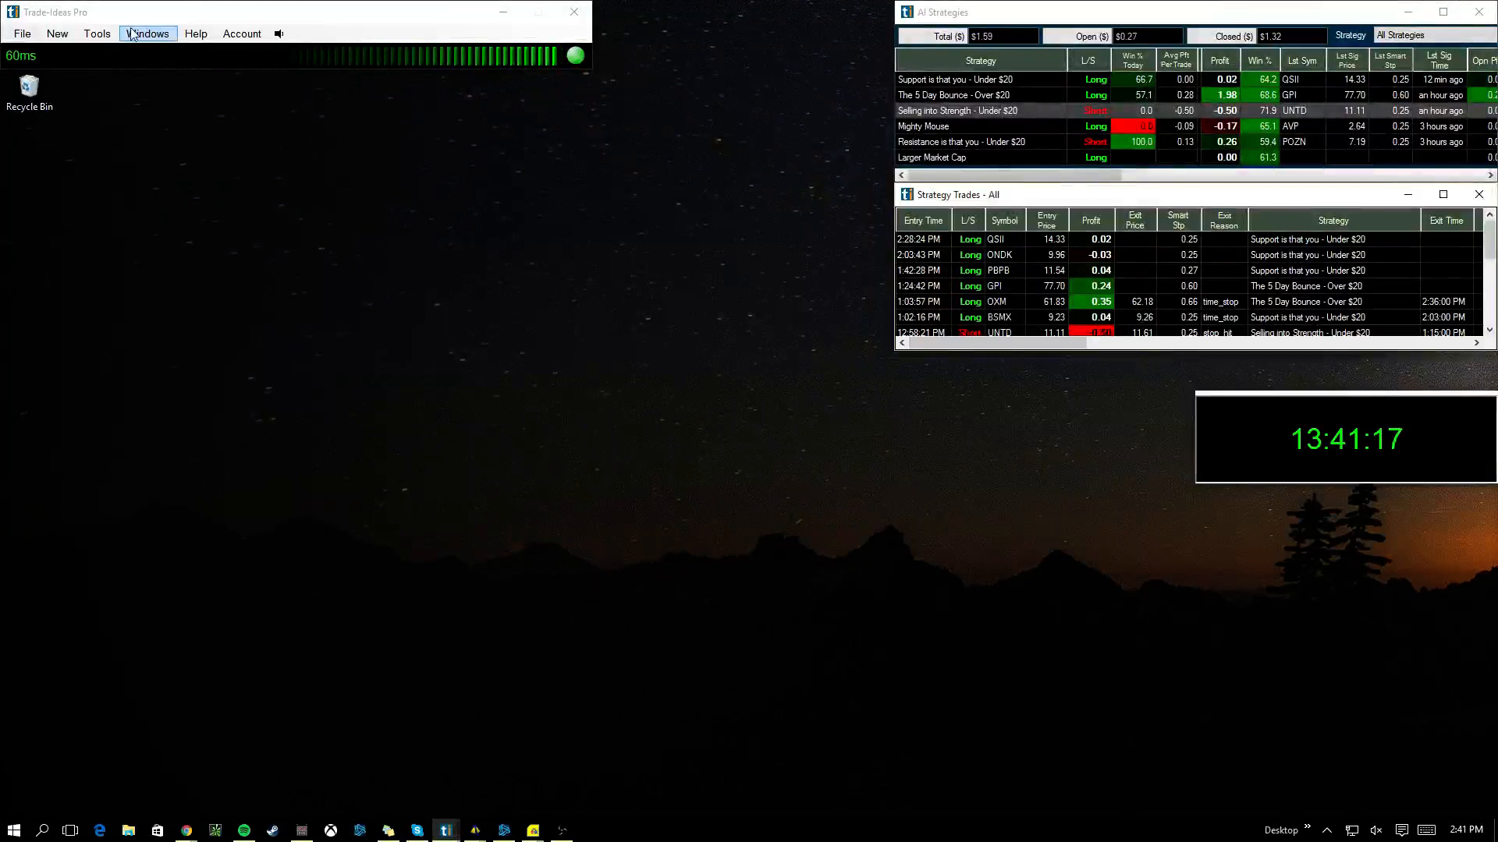
Bring up the list of window types to add a window beneath Strategy Trades
left_click(55, 33)
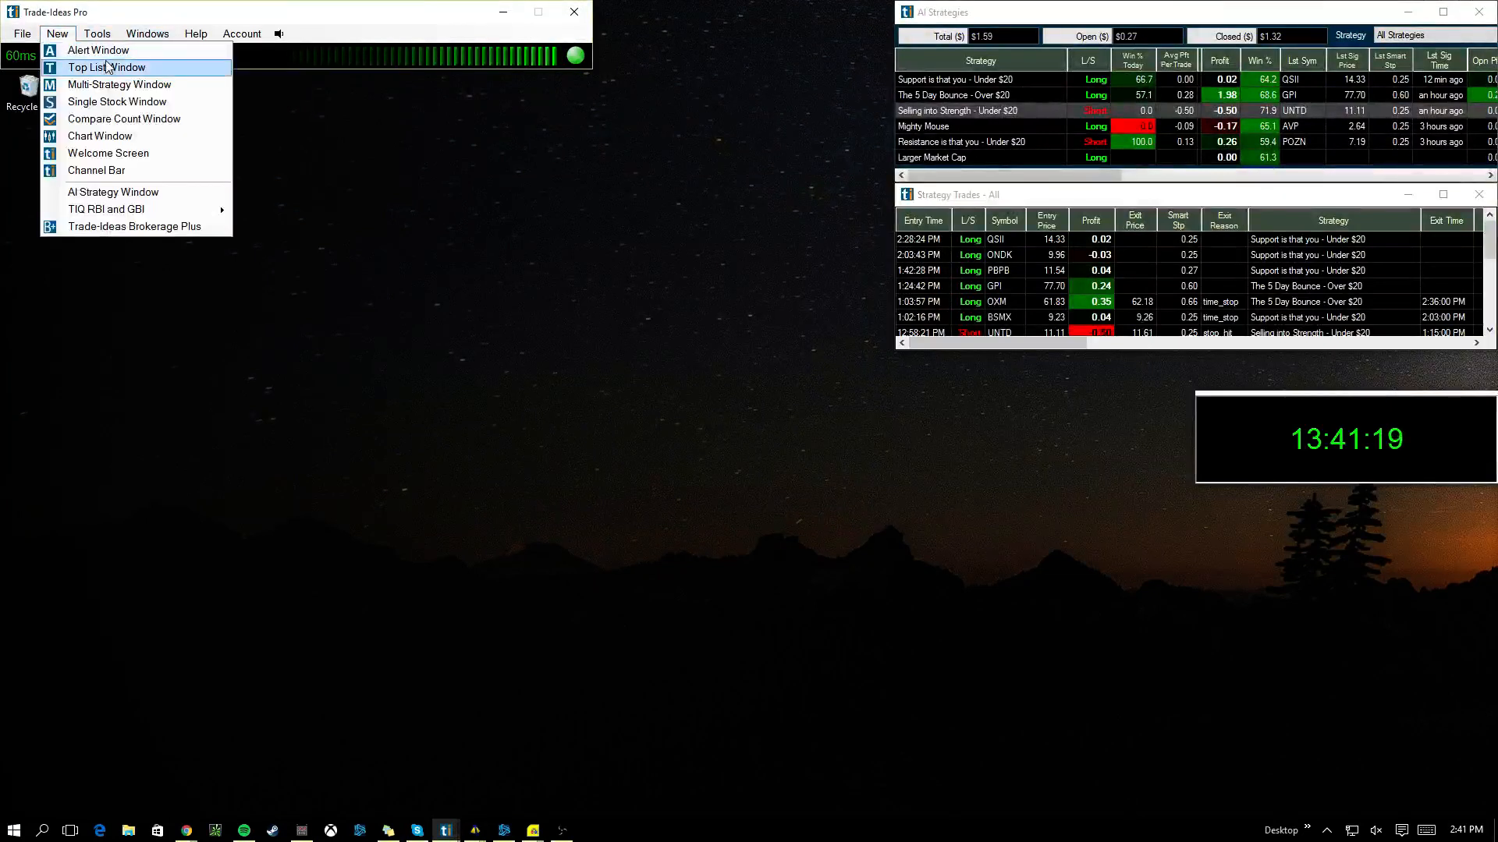
mouse_move(101, 136)
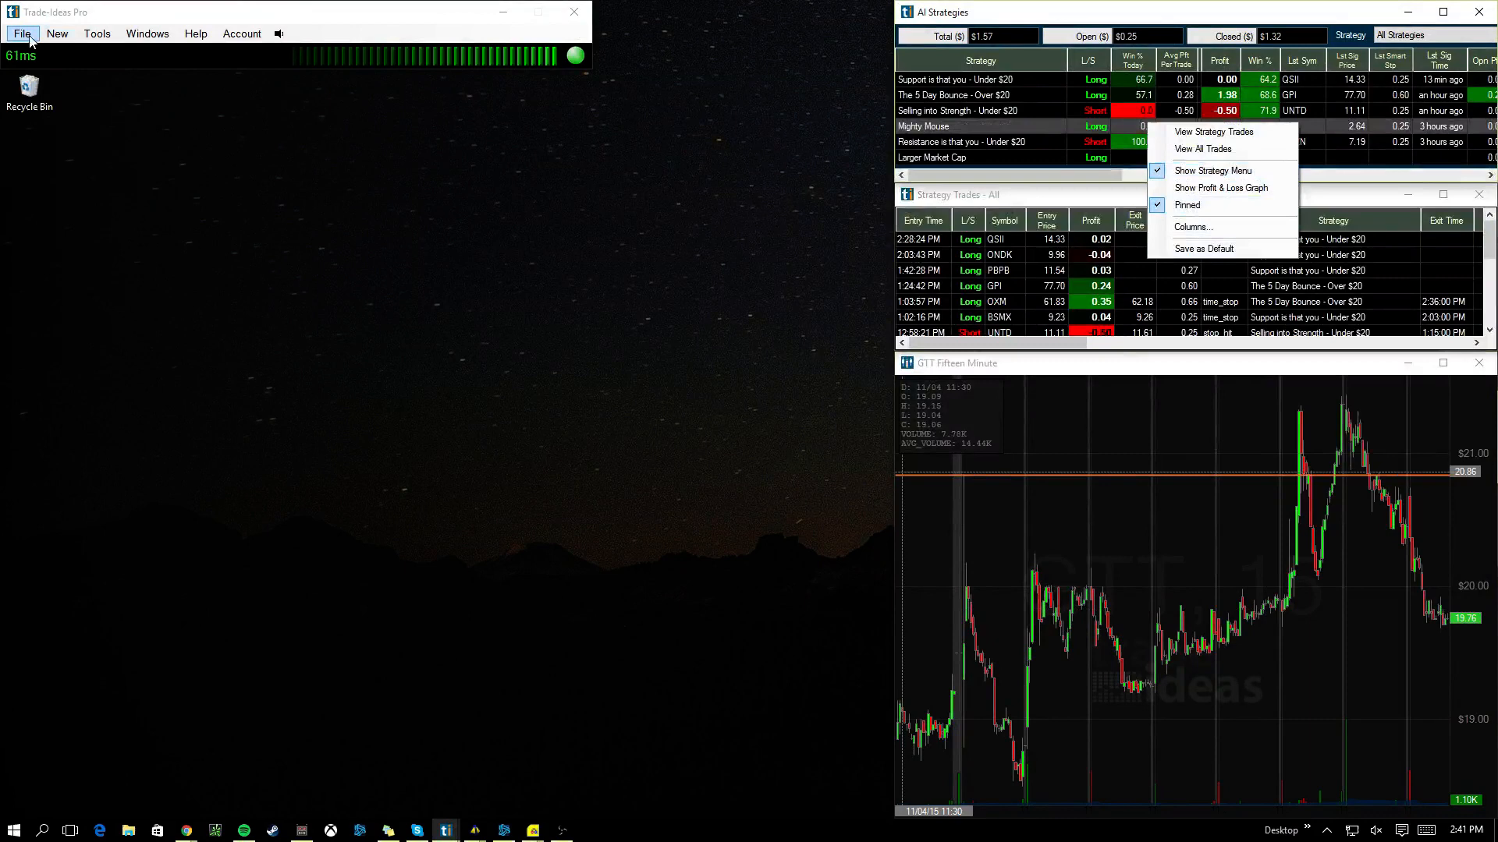
Add the Channel Bar of topic channels to the left side of the desktop
left_click(57, 33)
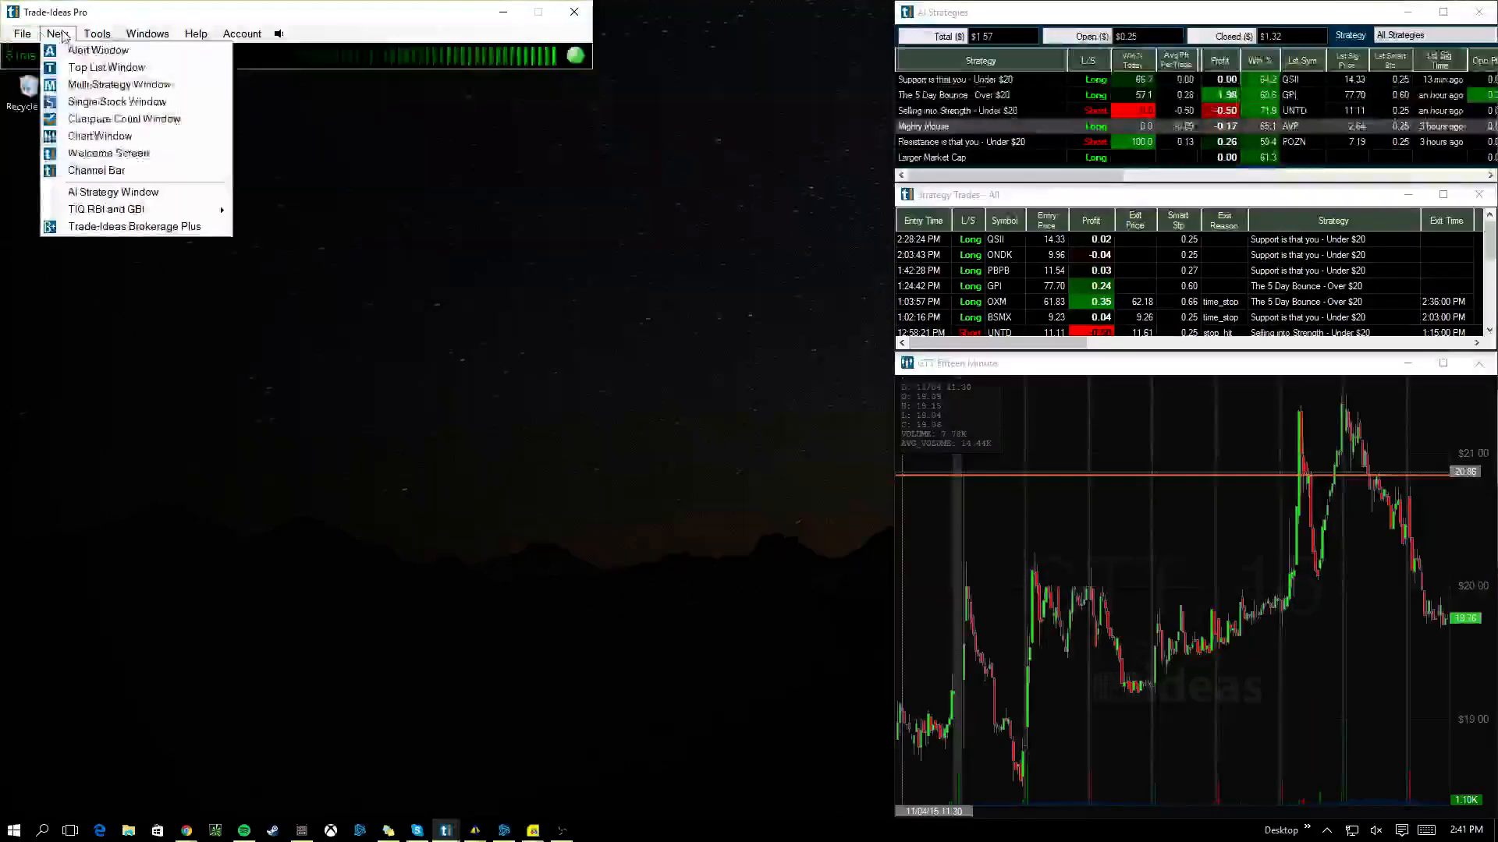
mouse_move(95, 170)
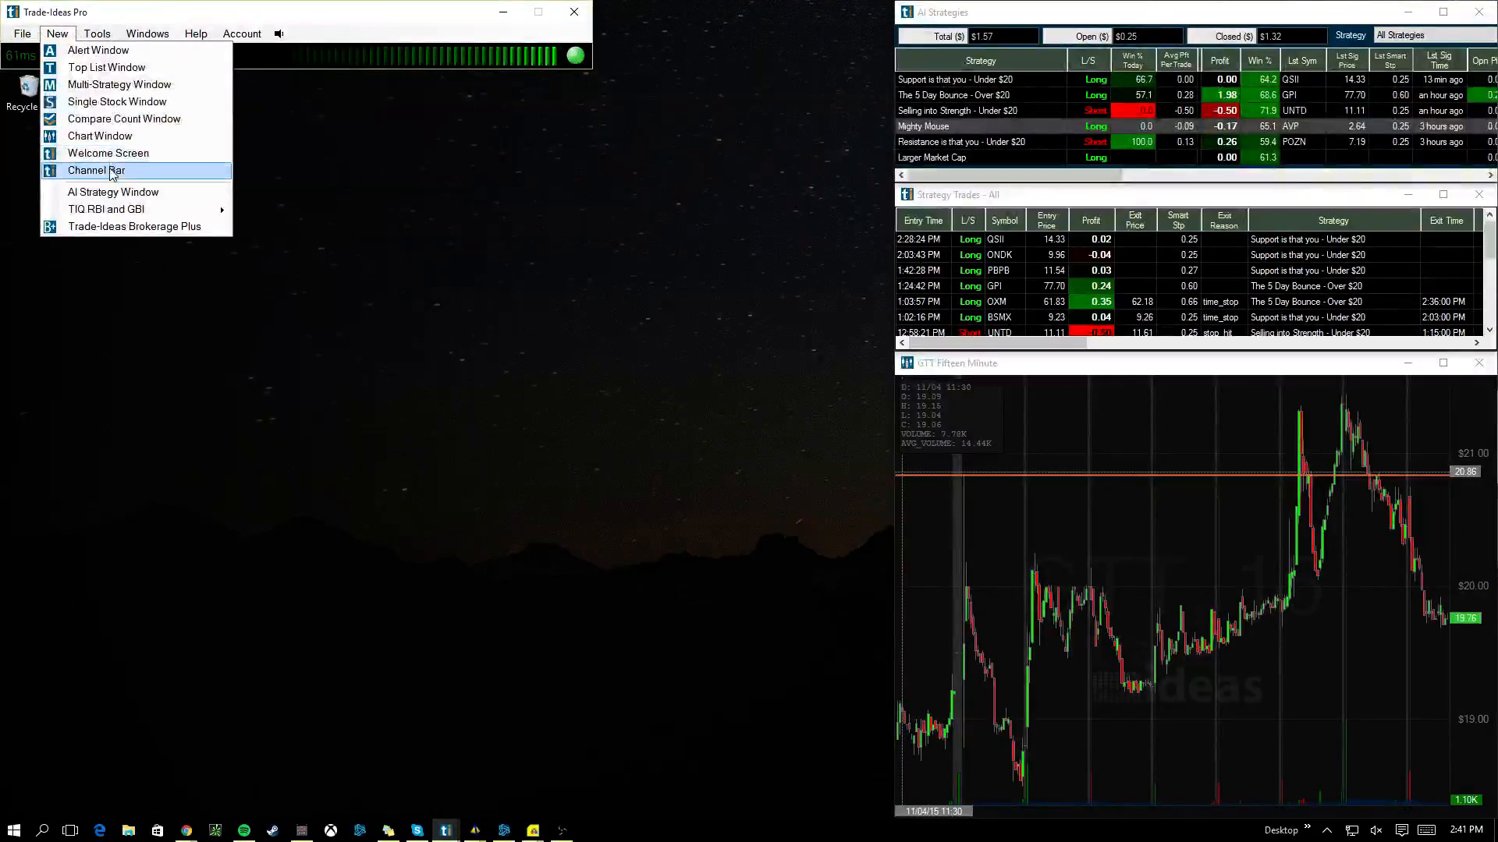
left_click(95, 170)
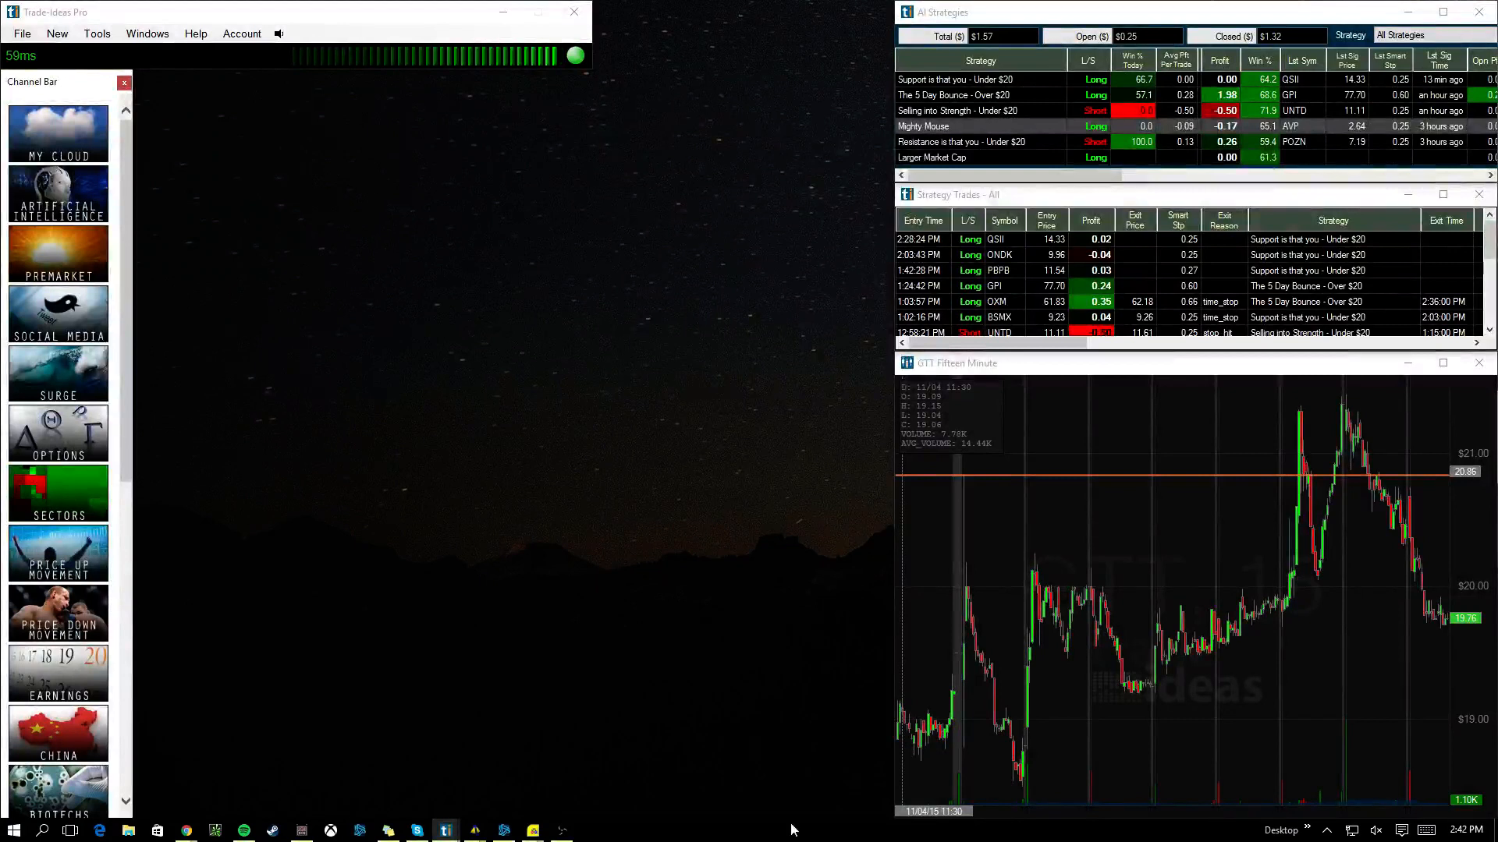
mouse_move(789, 756)
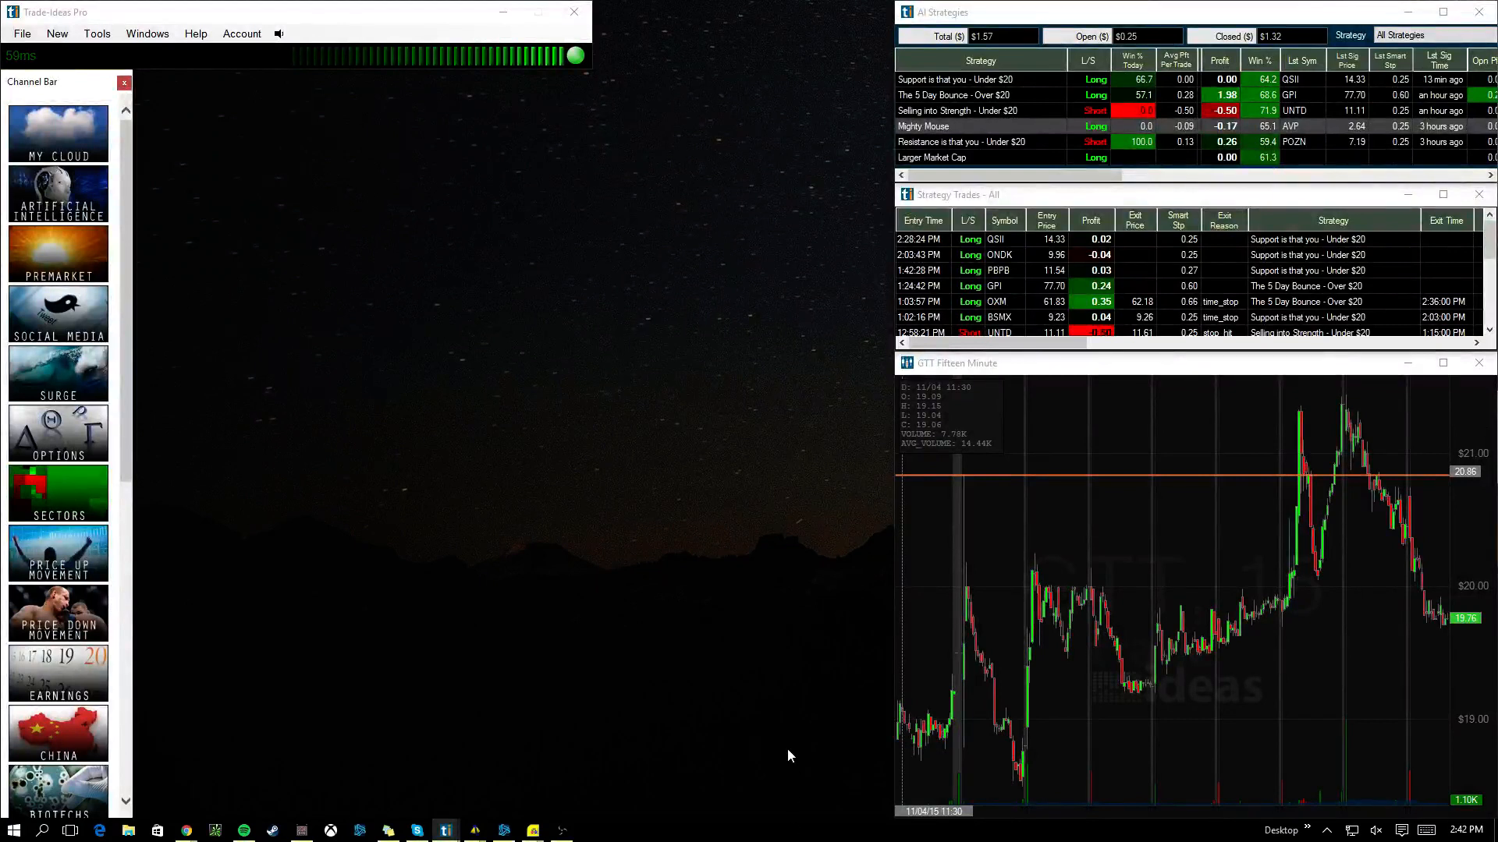
mouse_move(522, 507)
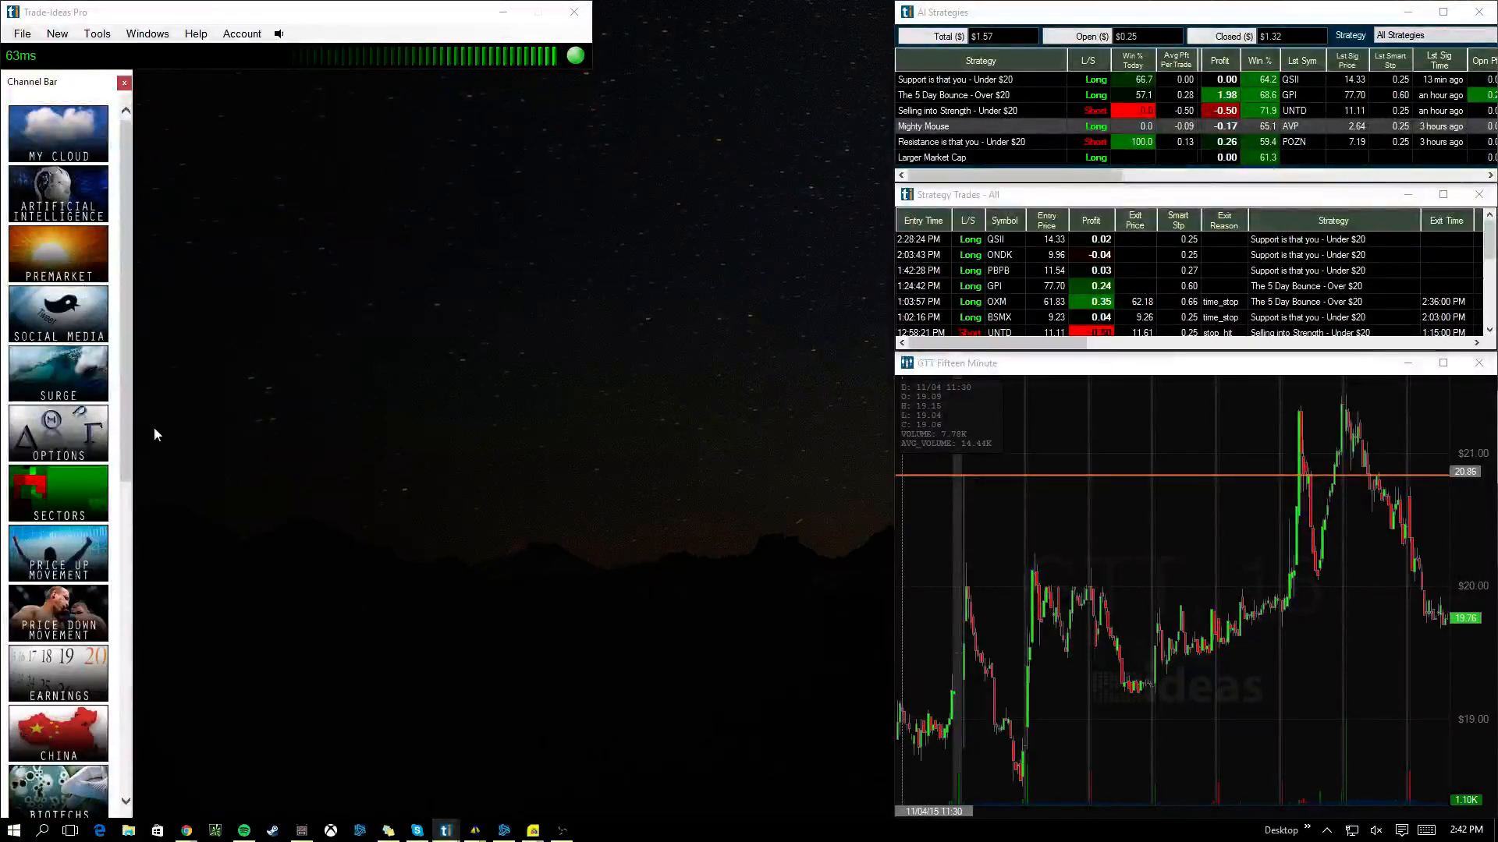
left_click(21, 33)
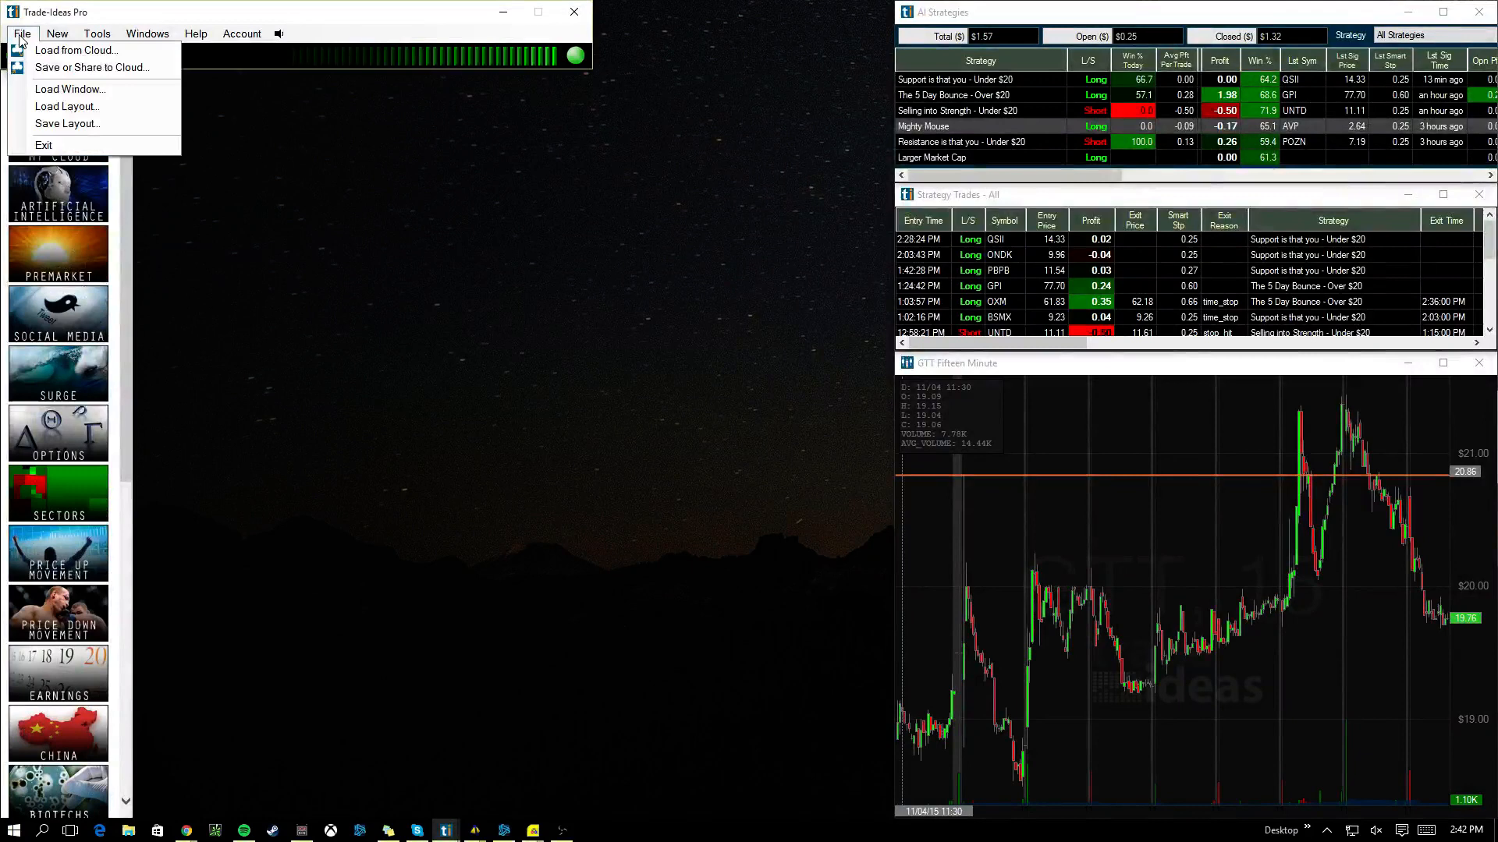
Create a Top List window using the Gainers > Top Percentage Daily Gainers strategy
left_click(56, 33)
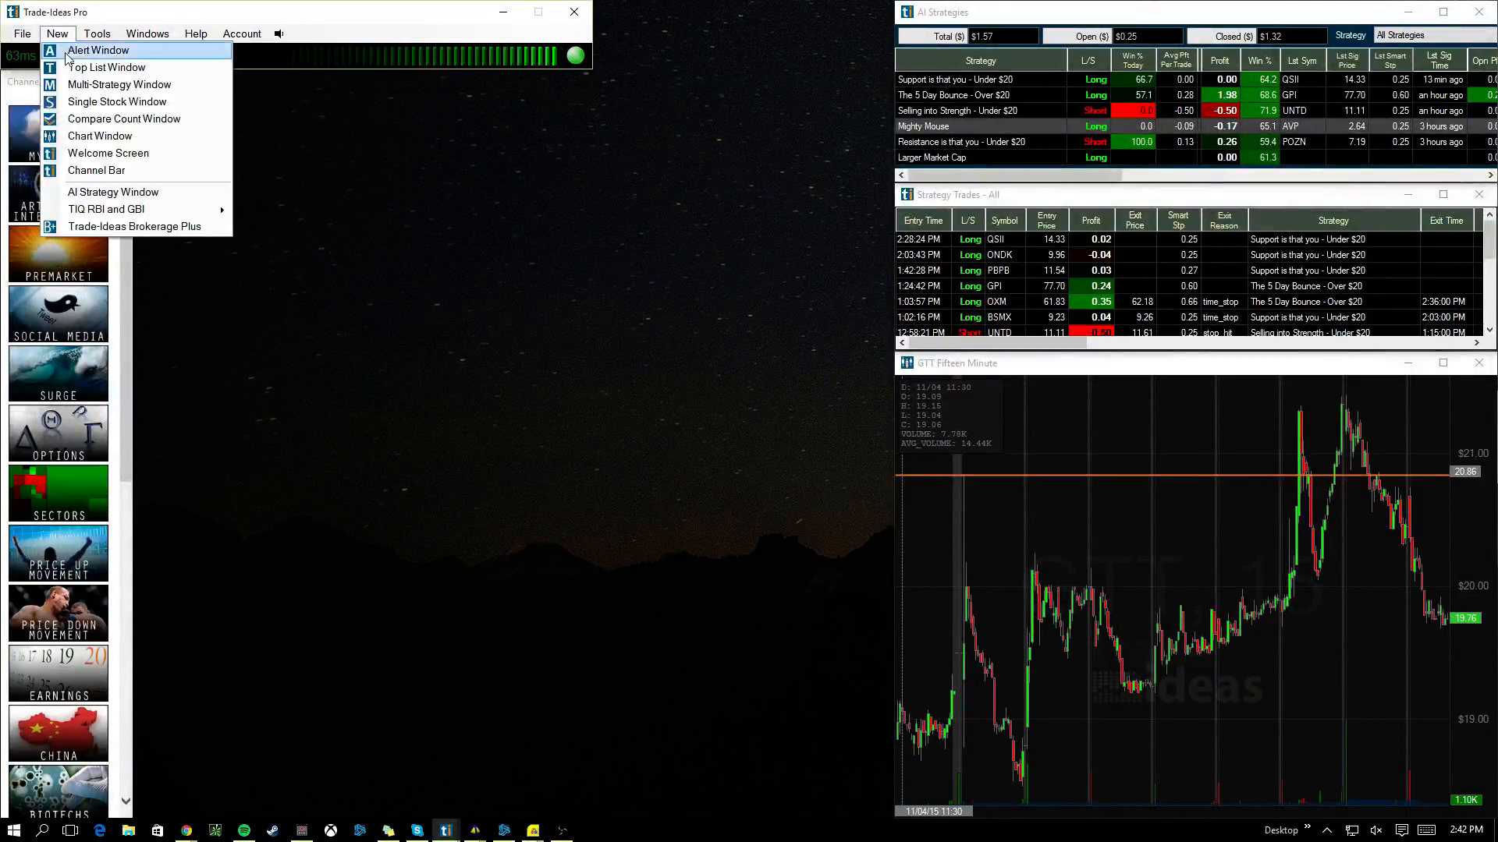
left_click(107, 67)
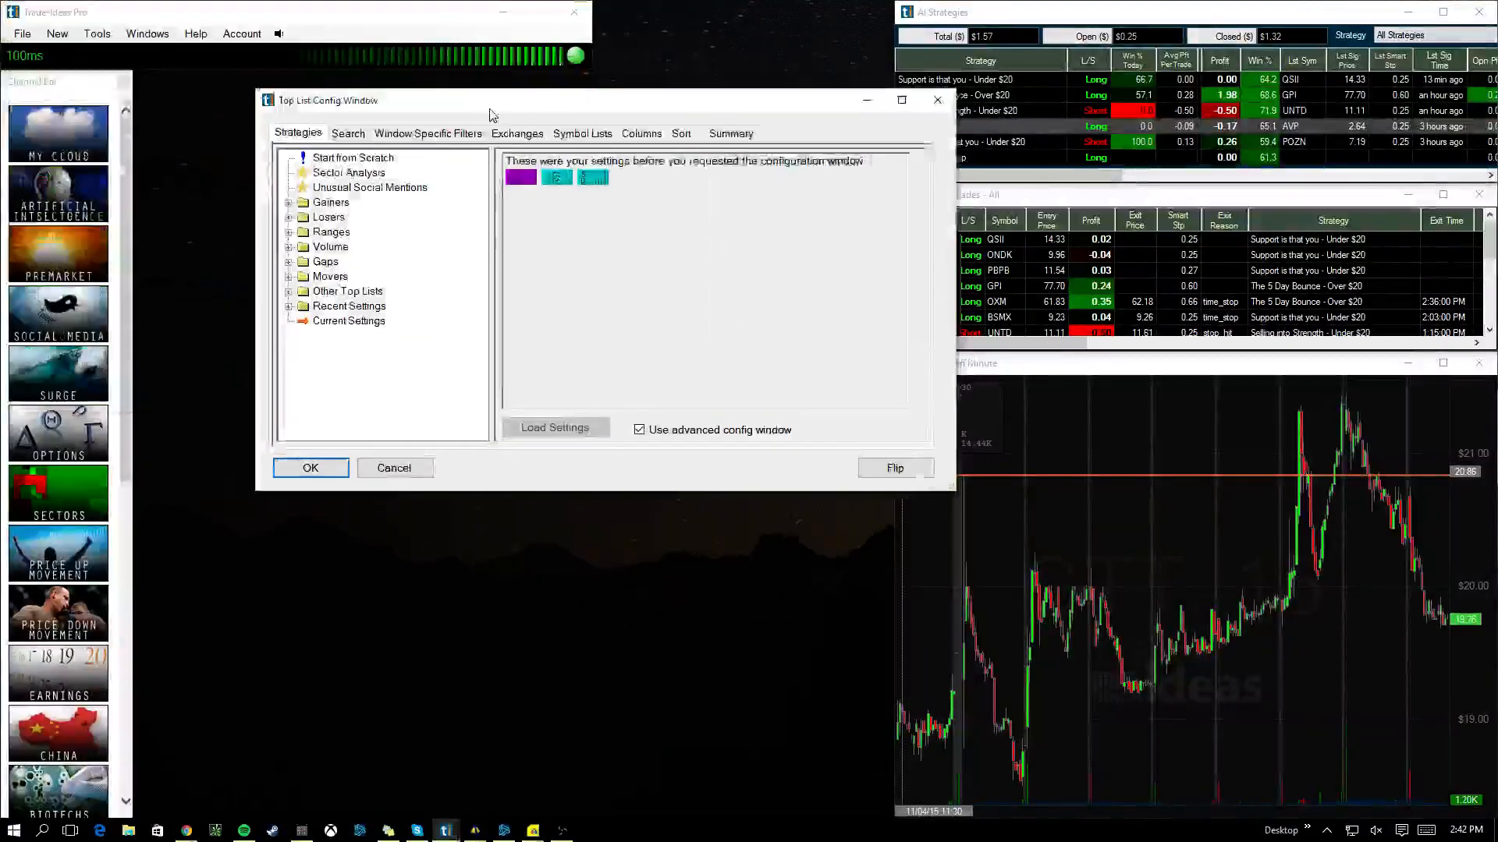
left_click(331, 203)
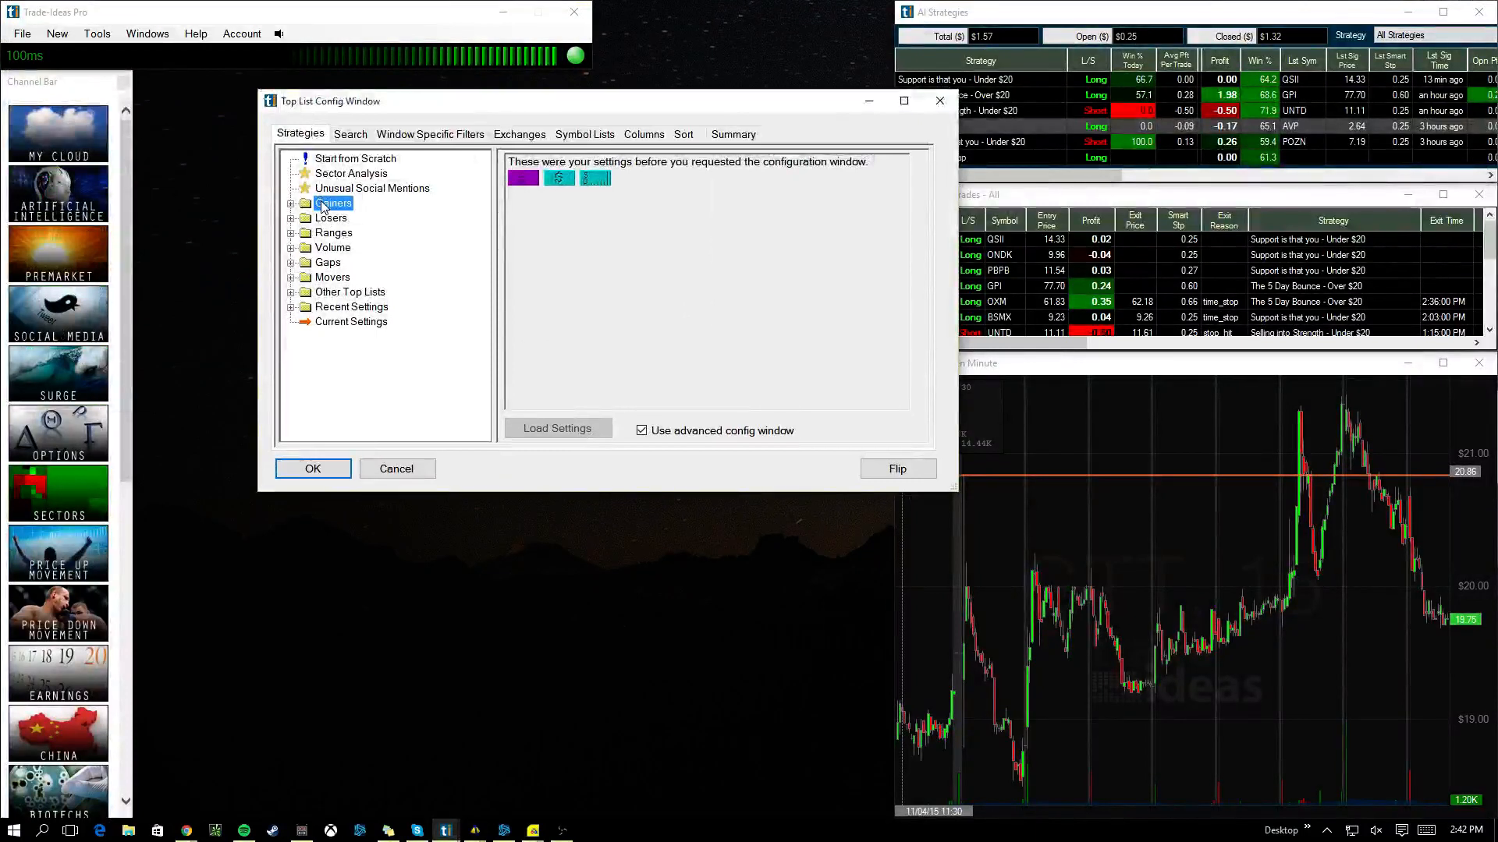
left_click(349, 291)
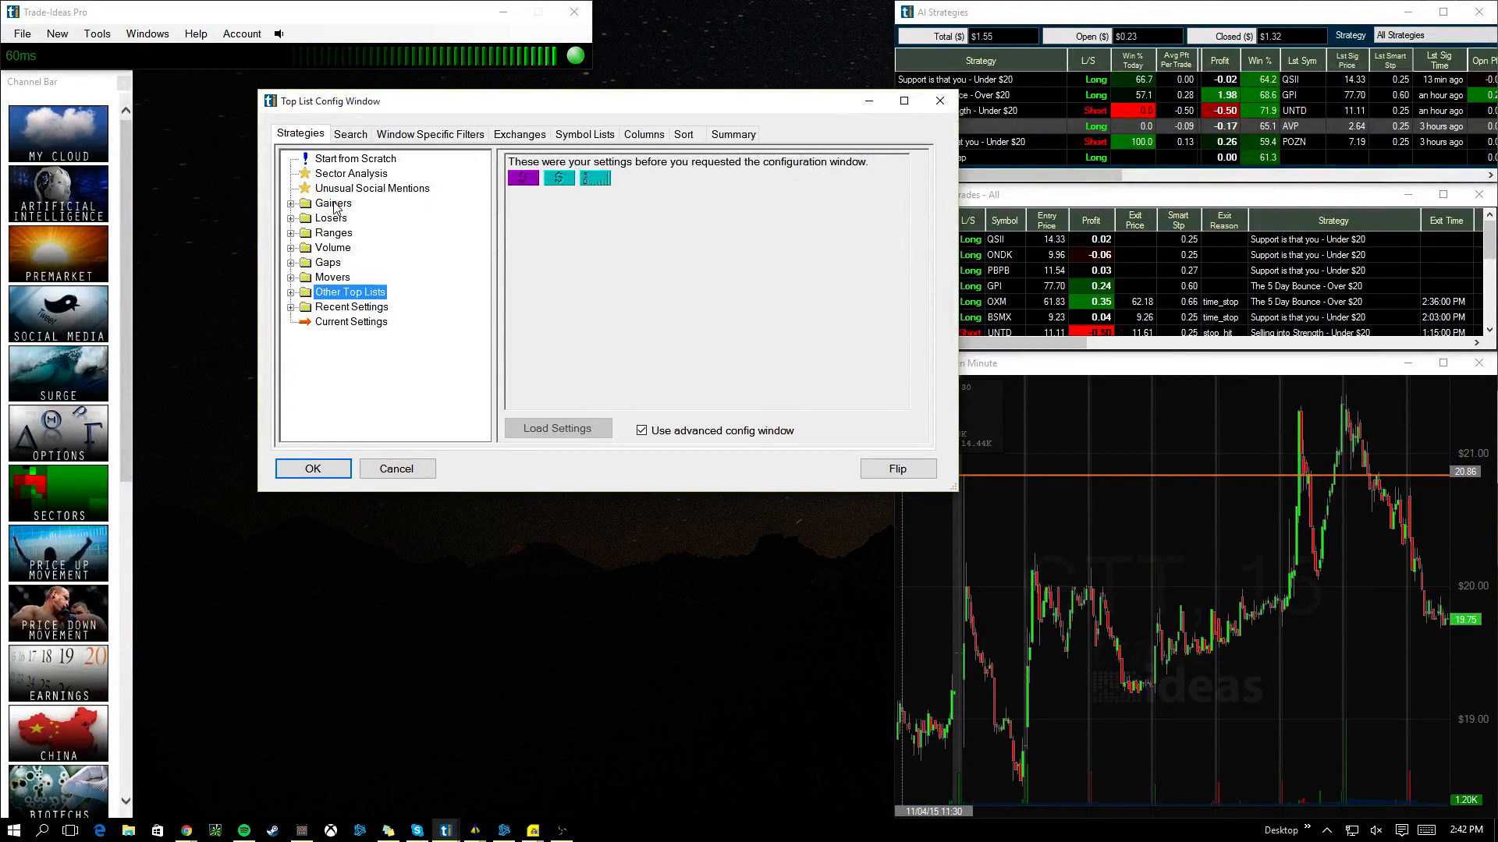
left_click(291, 203)
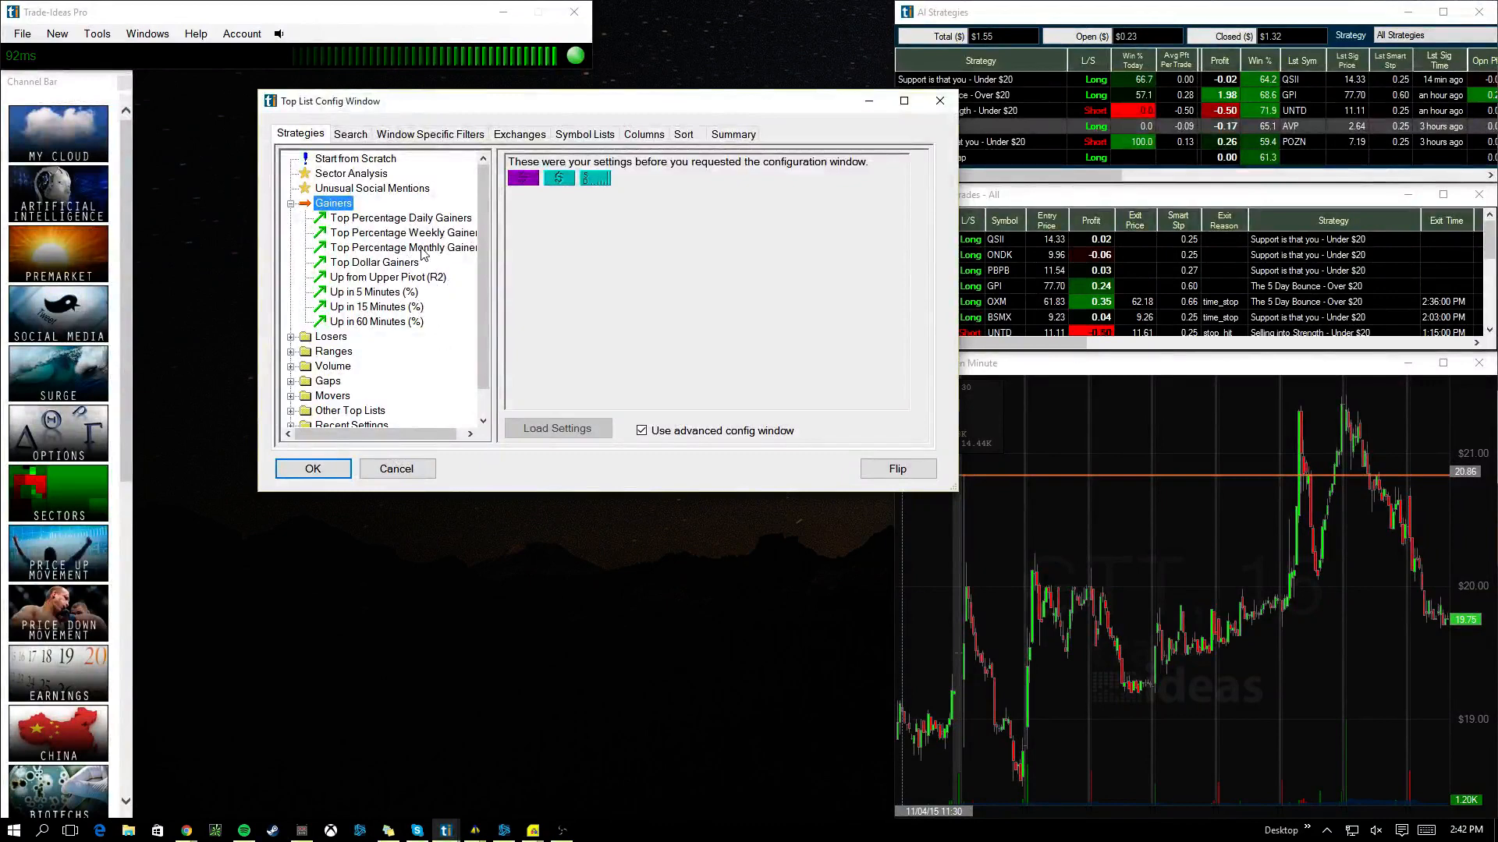
left_click(400, 217)
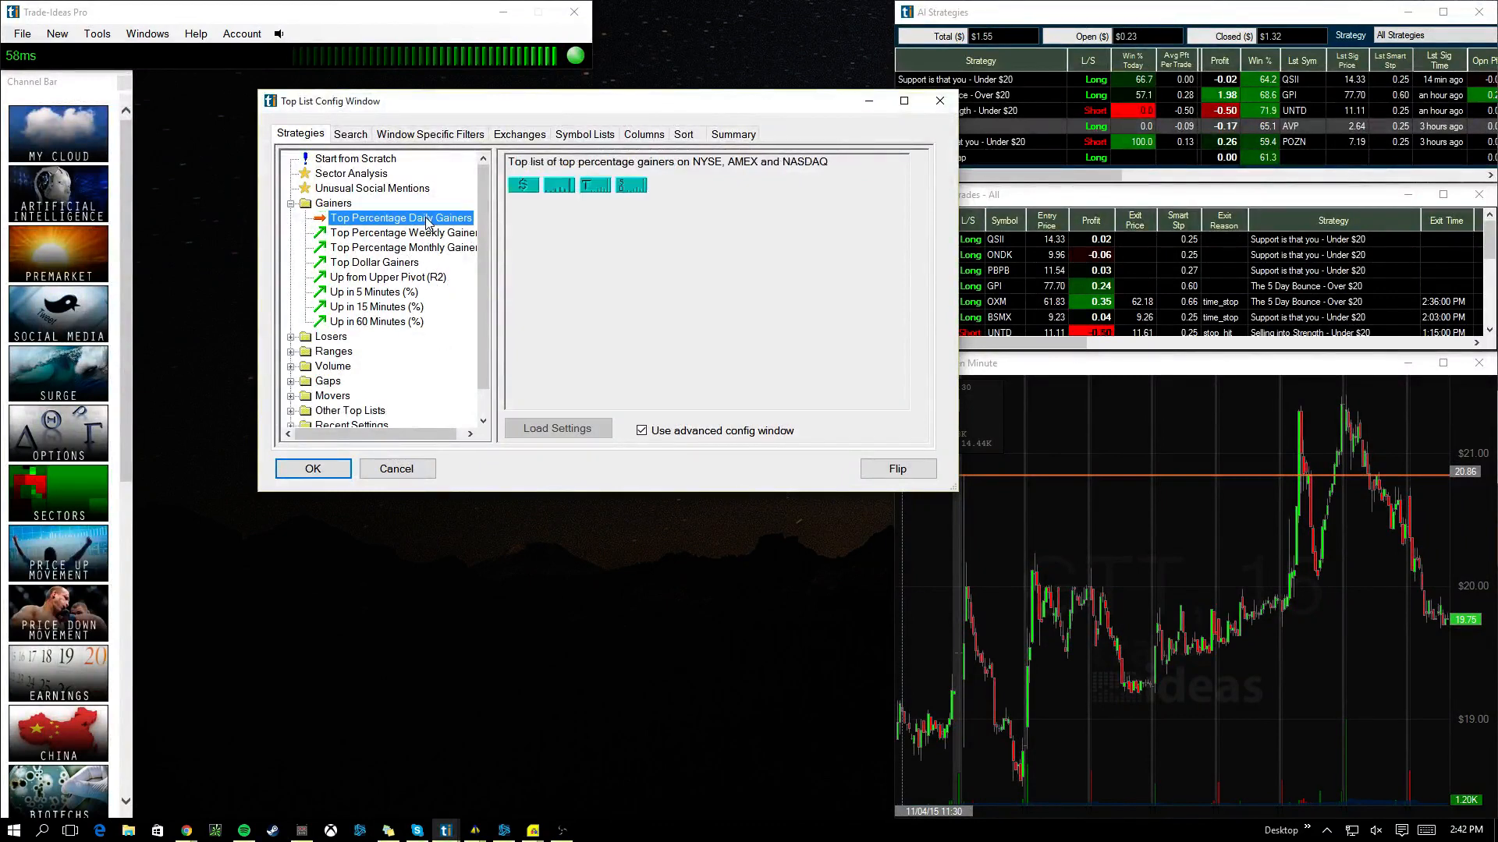
left_click(312, 468)
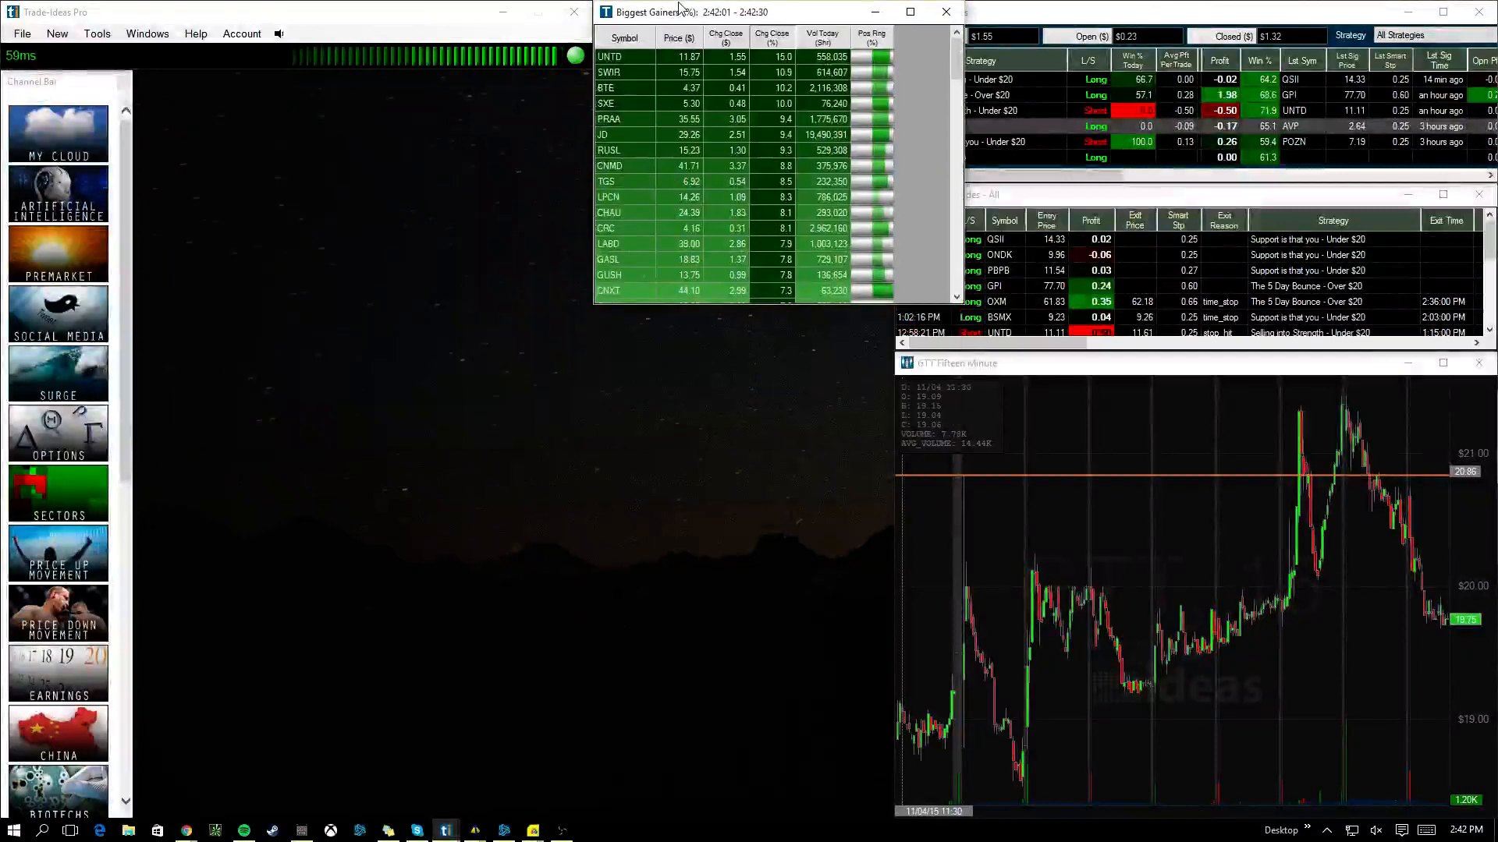
Link the fifteen-minute chart to UNTD from the gainers list and reposition the window
left_click(609, 56)
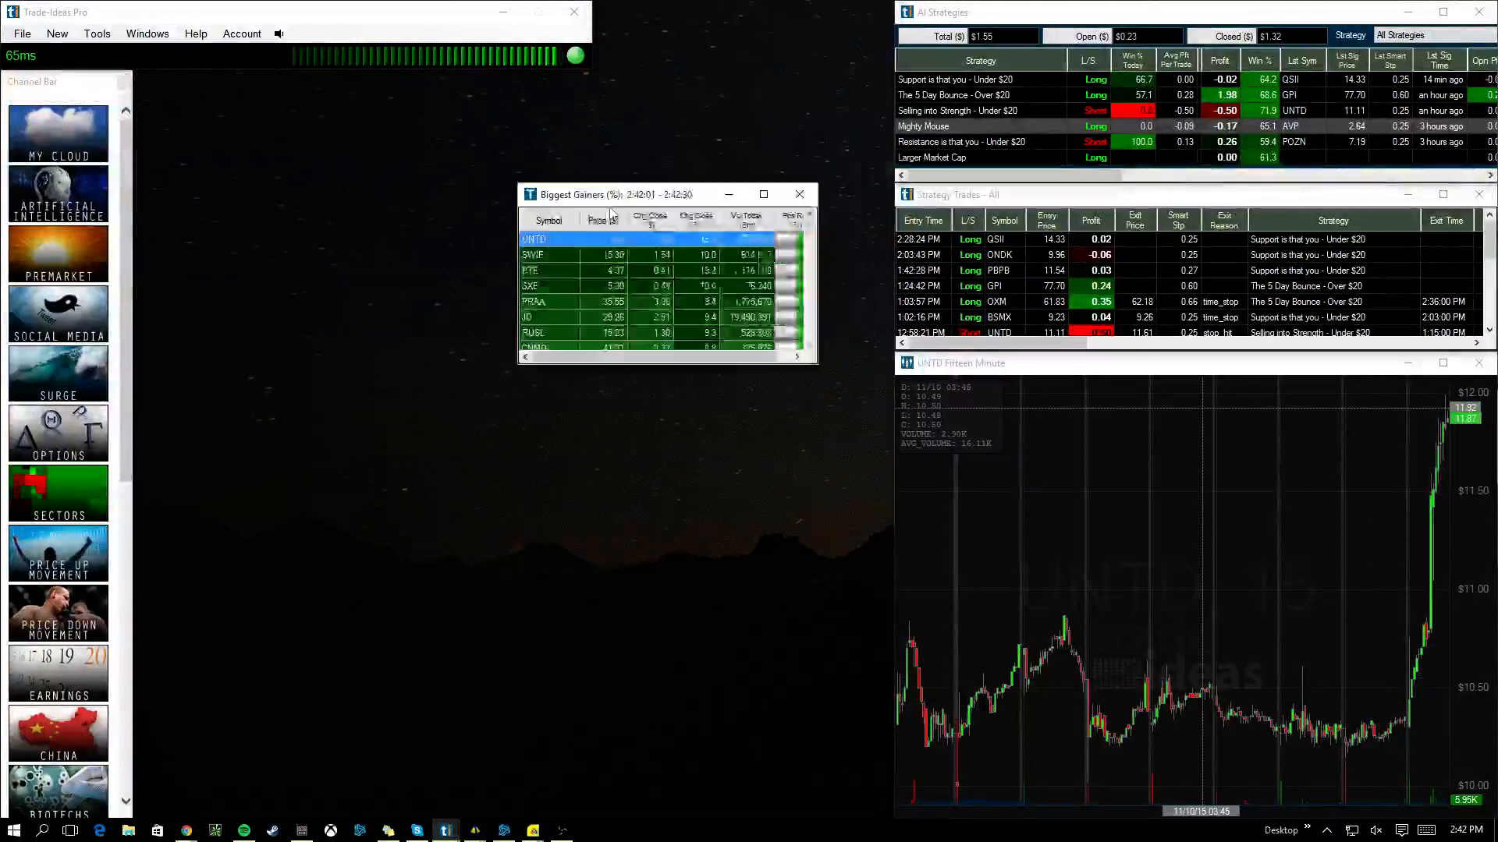
left_click(55, 34)
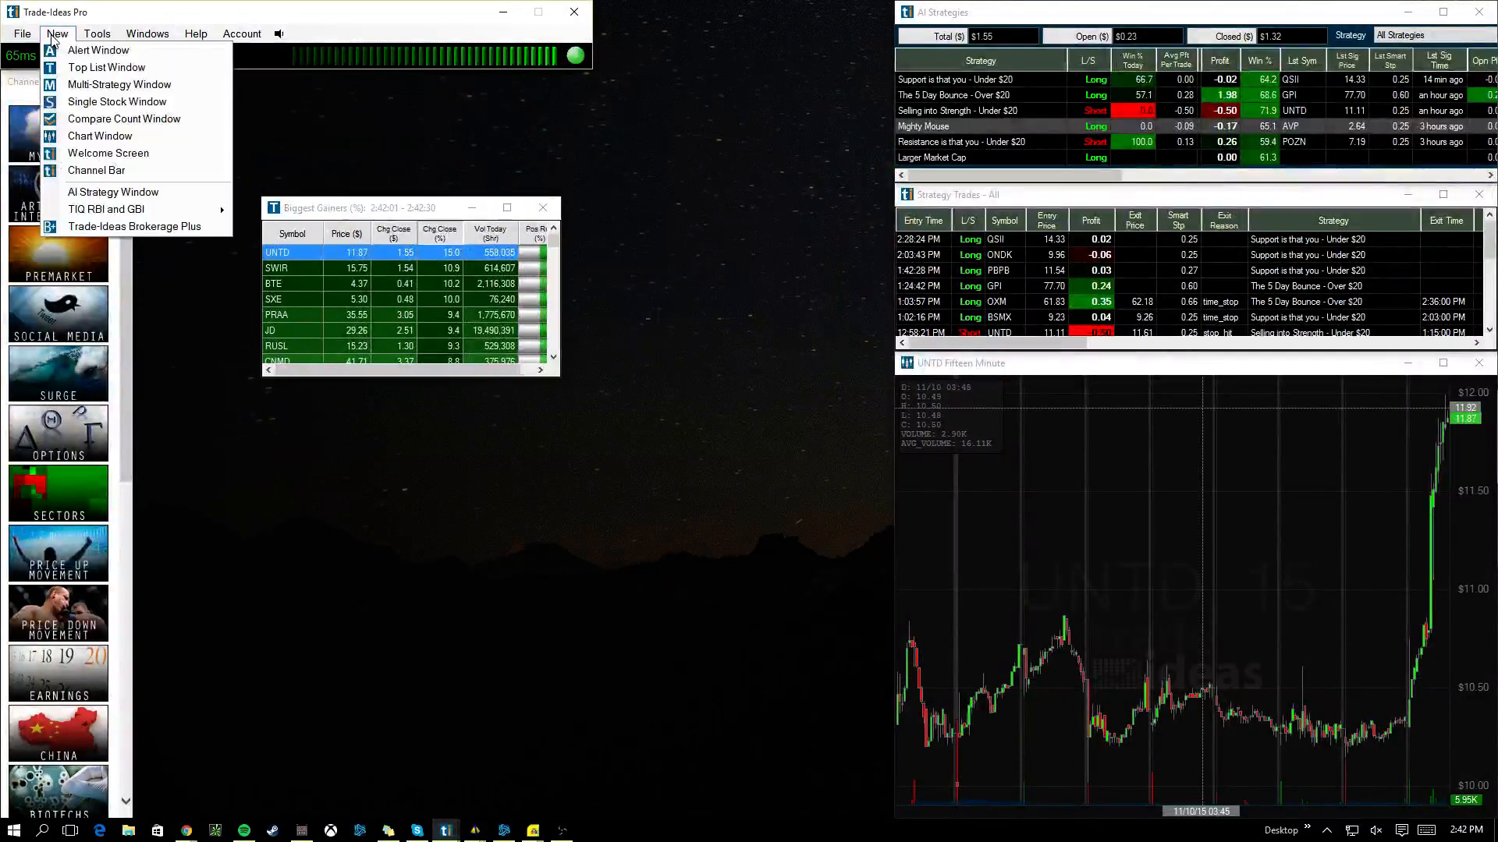
mouse_move(118, 84)
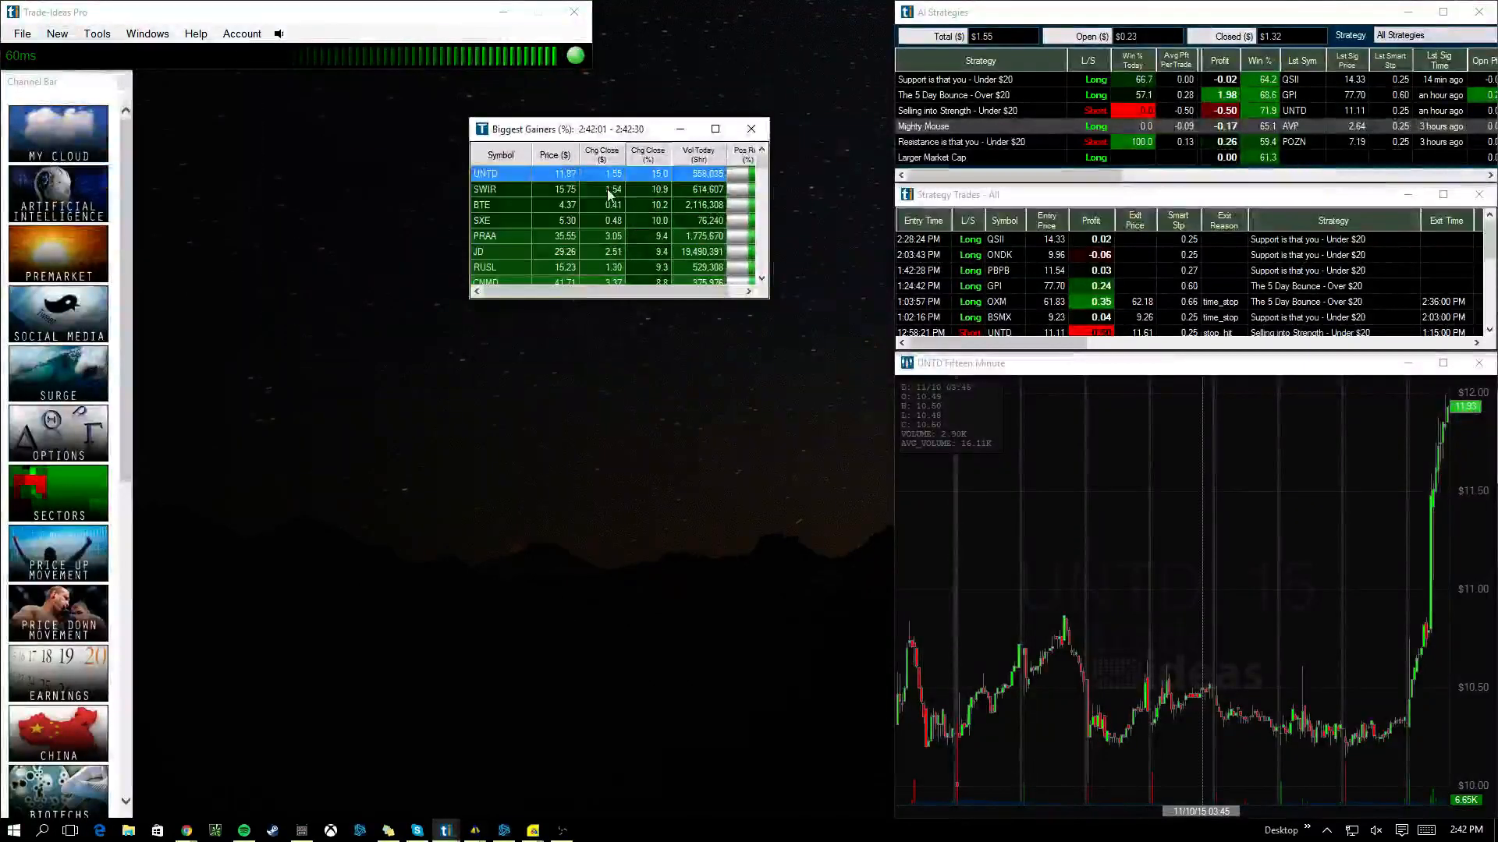
left_click(516, 189)
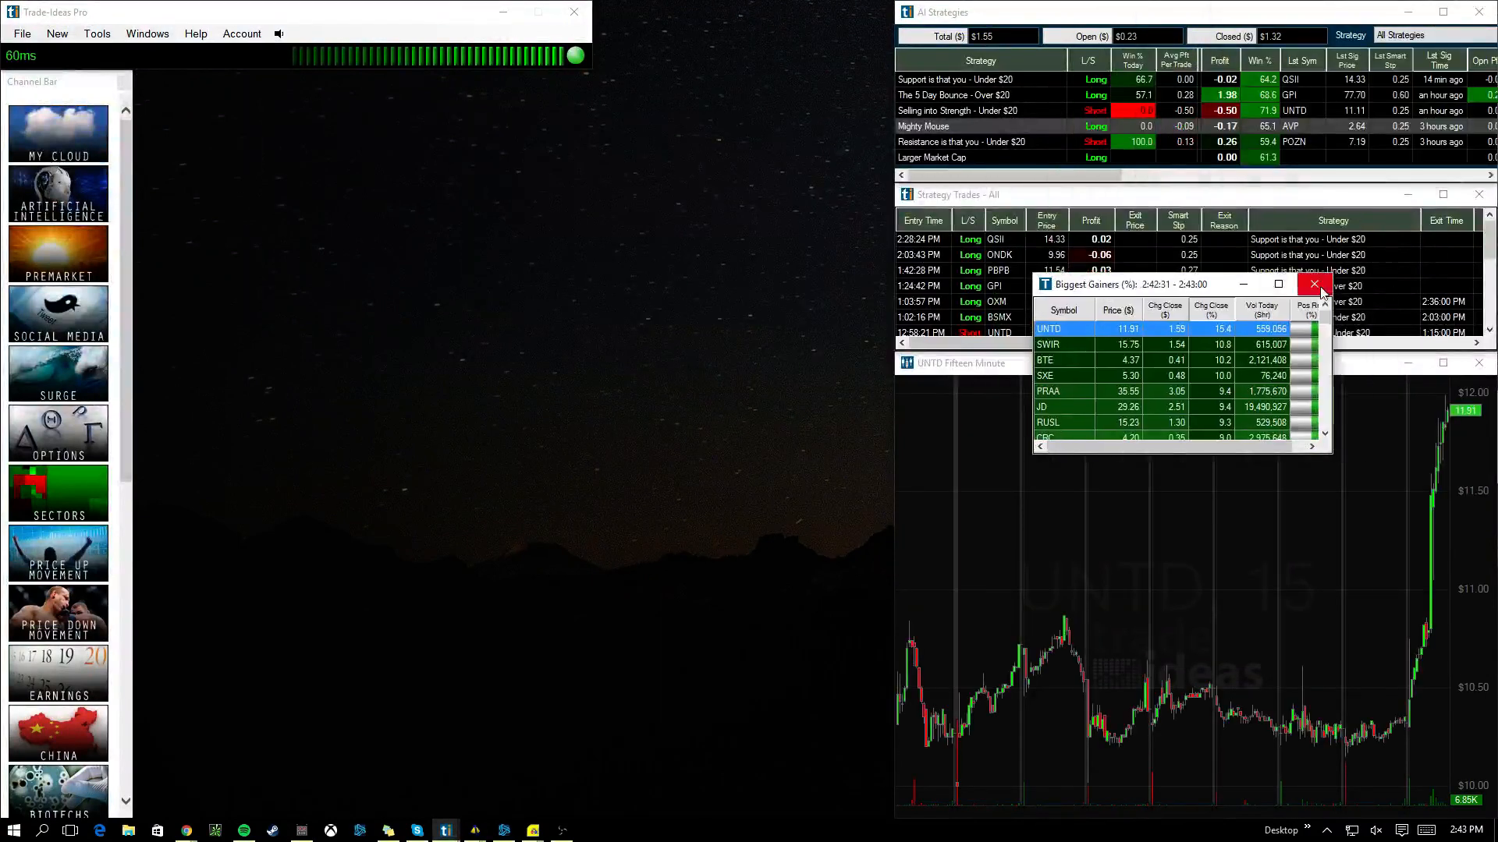
Close Biggest Gainers and load the Surge channel layout from the Channel Bar
left_click(1315, 284)
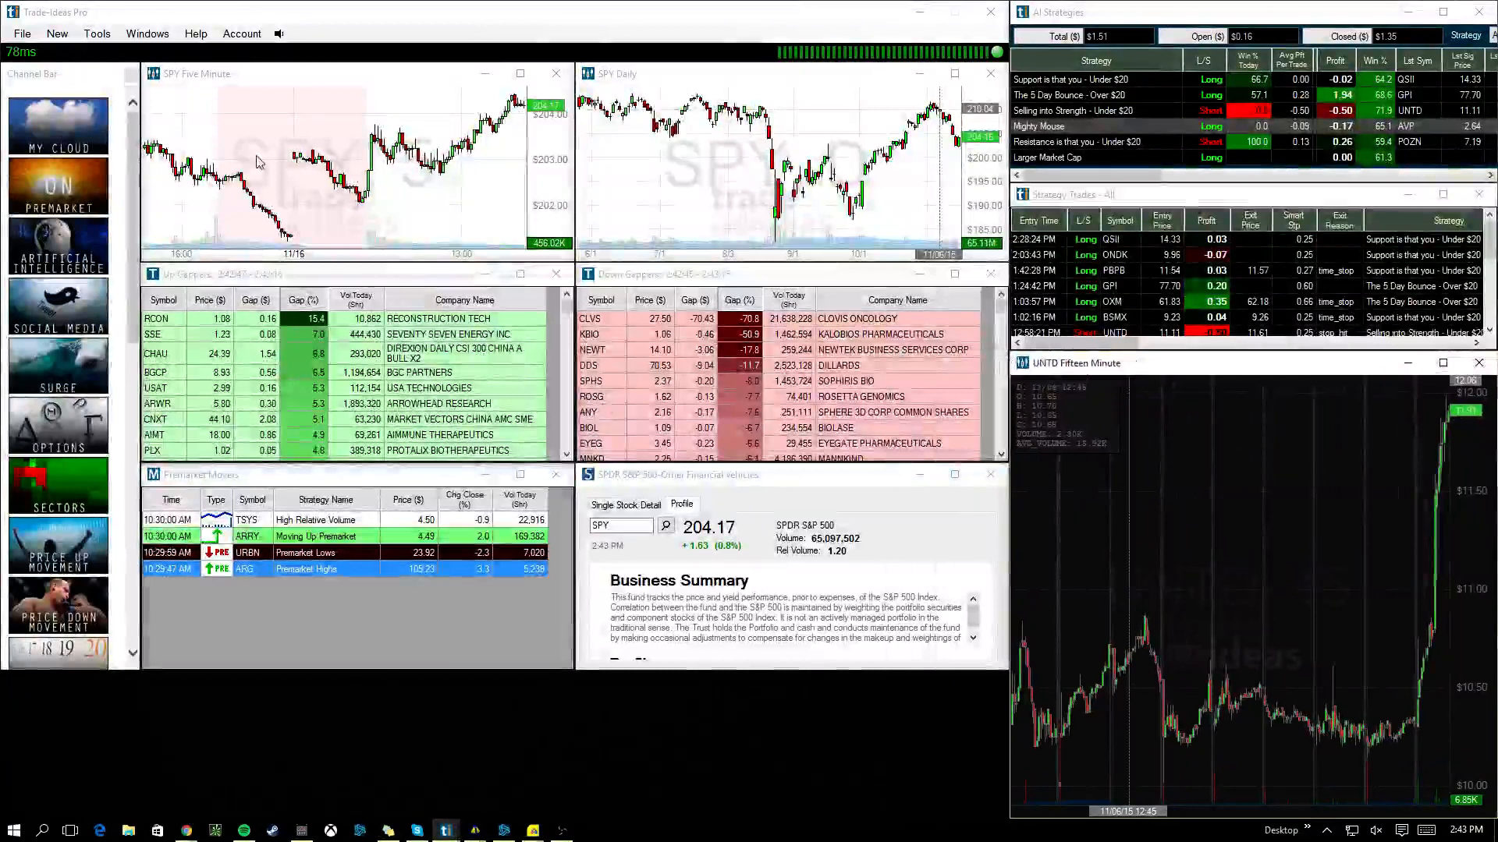
left_click(158, 319)
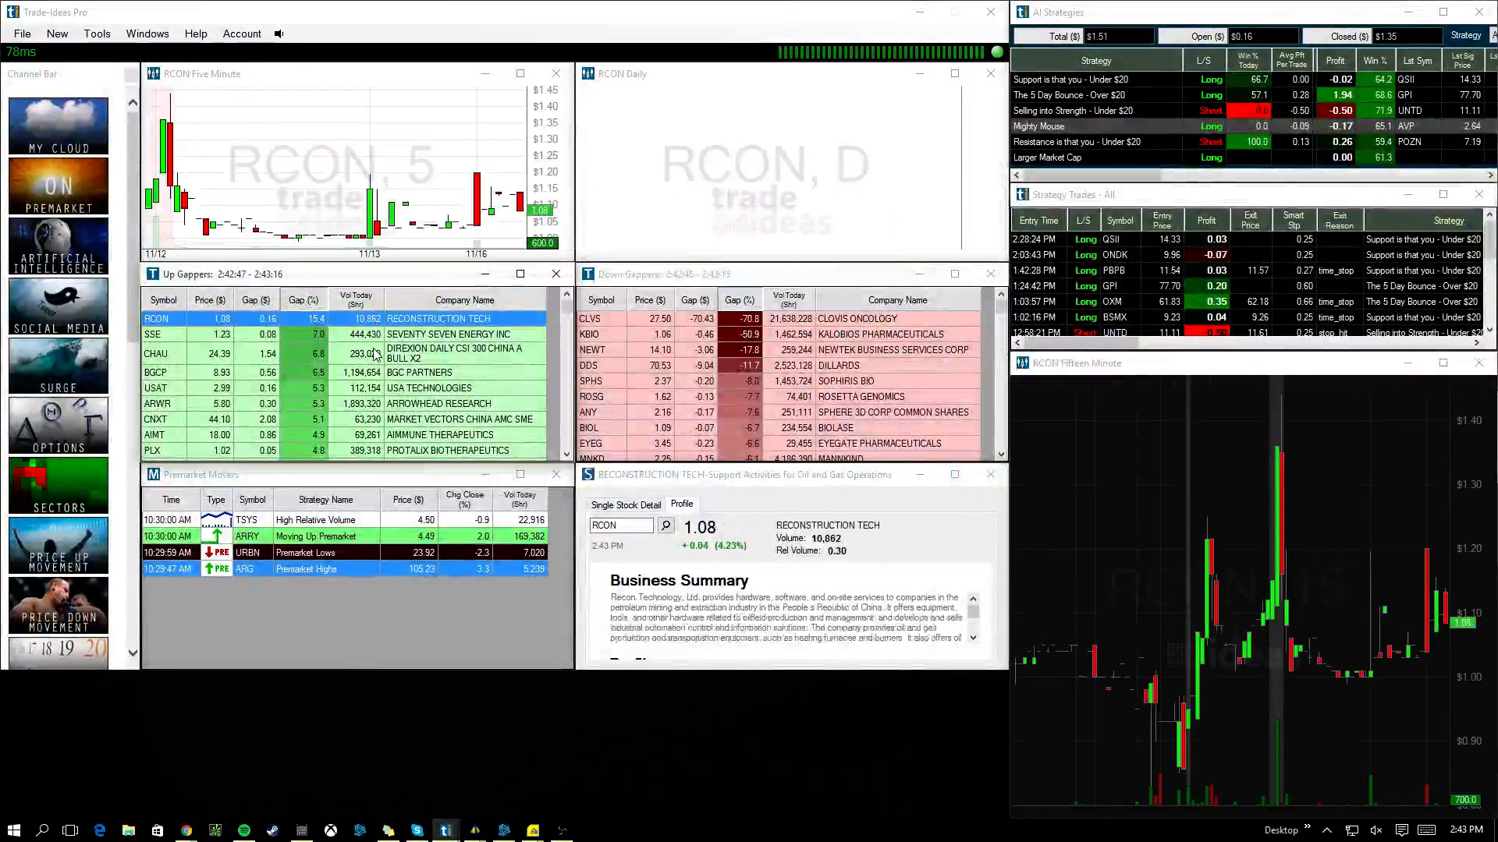
left_click(154, 353)
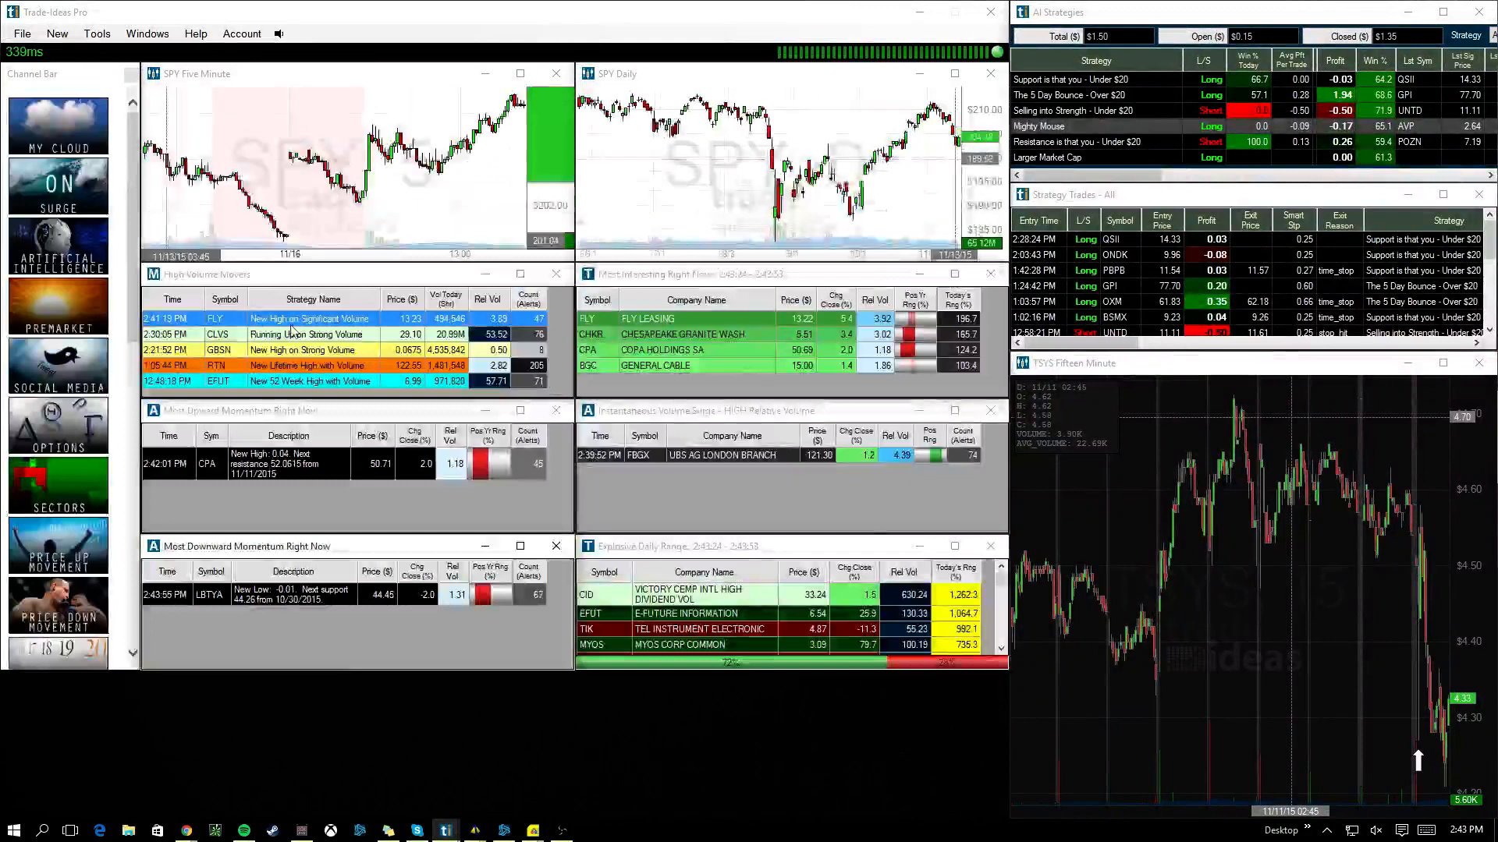
Load the Active Trading channel layout and select SWIR from Biggest Pullbacks on Winners
left_click(216, 319)
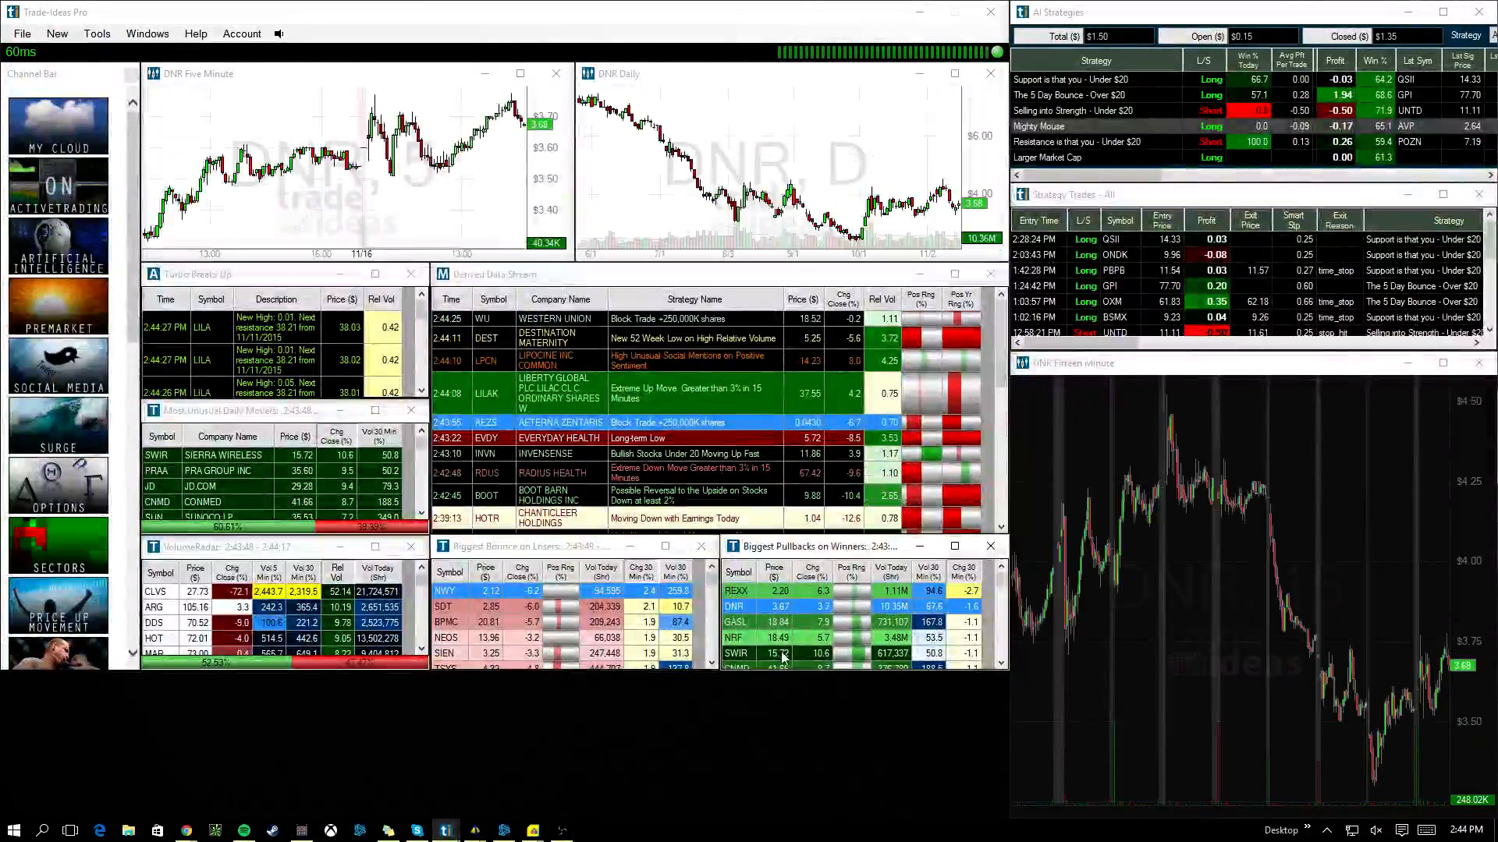
left_click(737, 654)
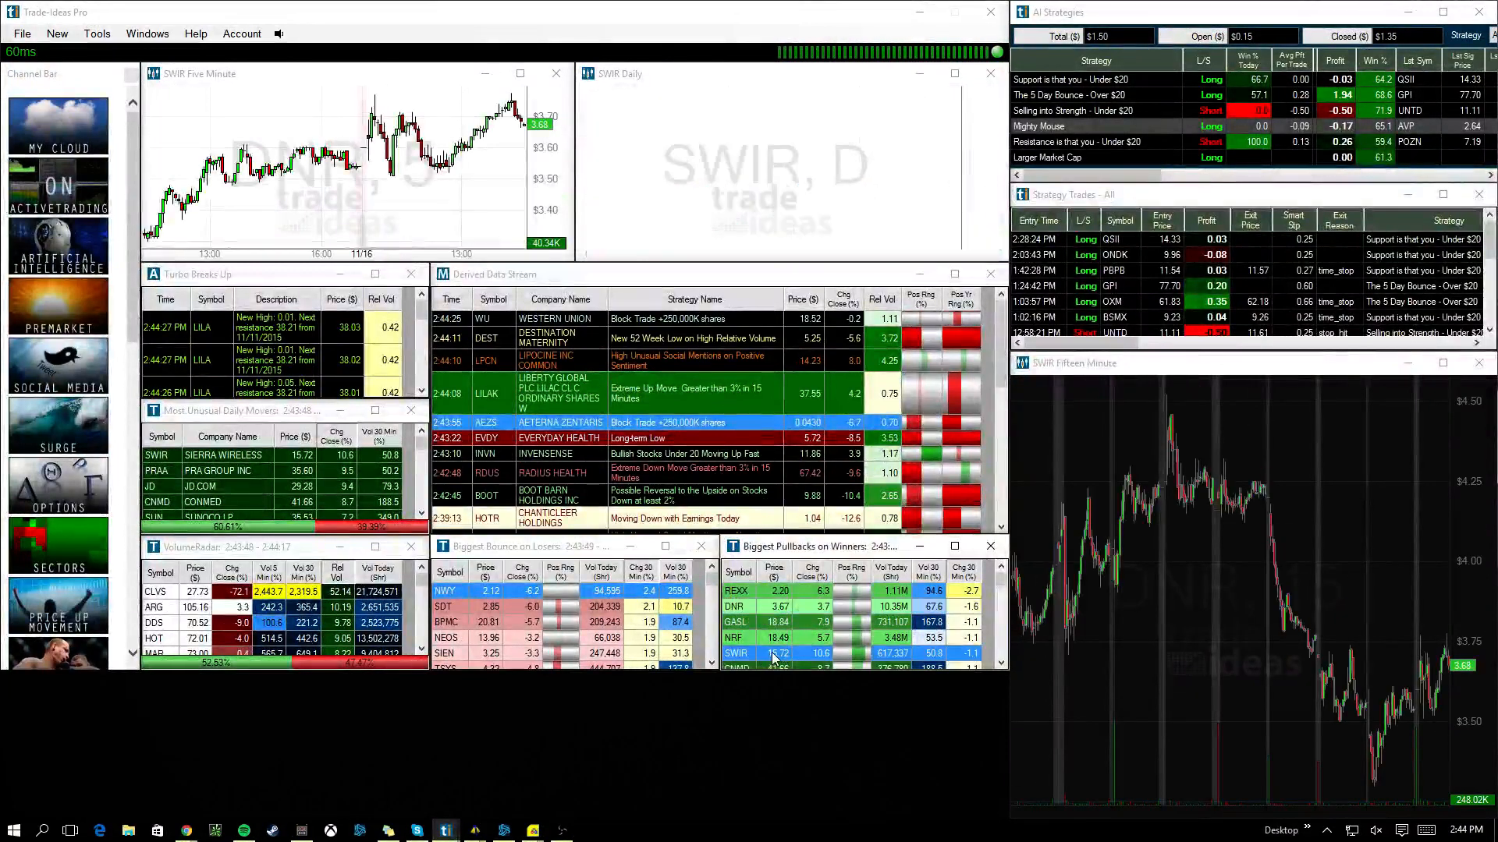